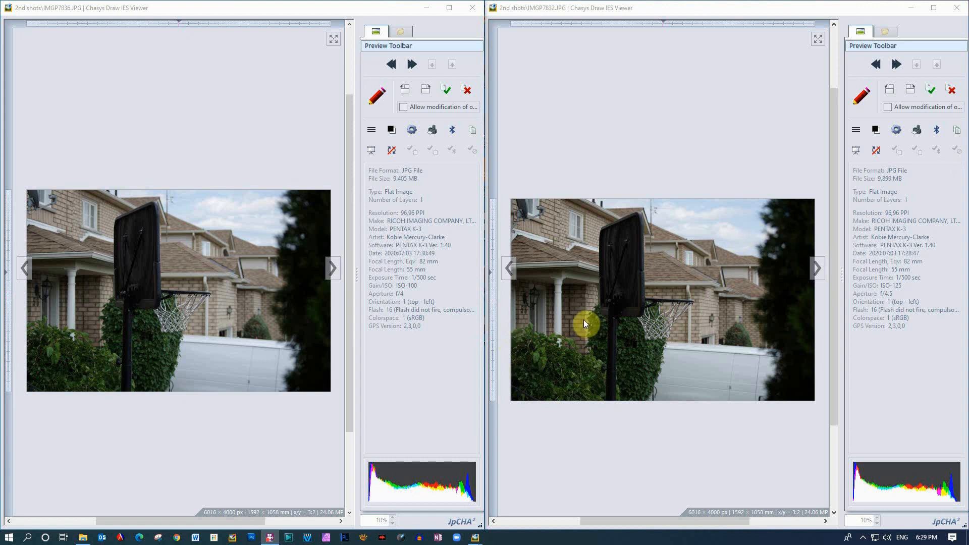
{"action": "mouse_move", "coordinate": [685, 297]}
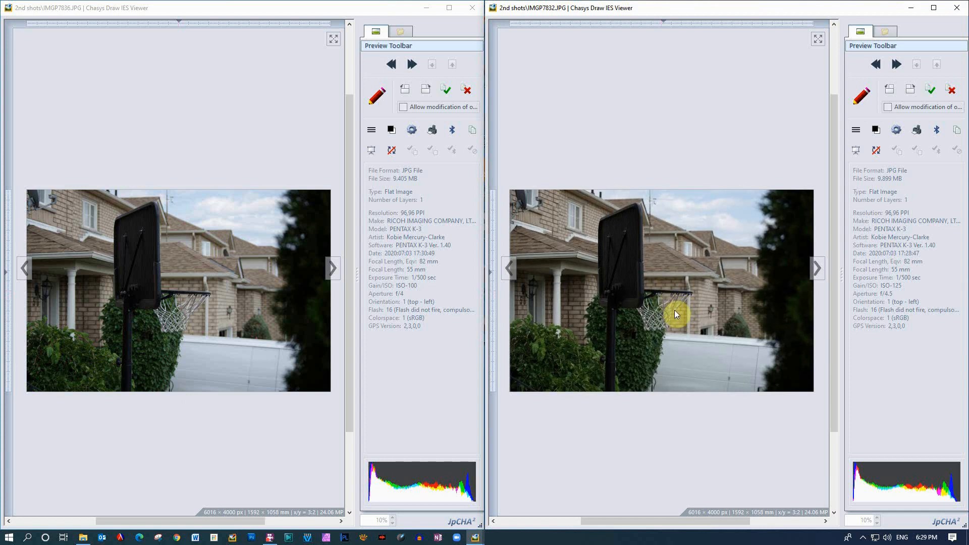
{"action": "mouse_move", "coordinate": [641, 300]}
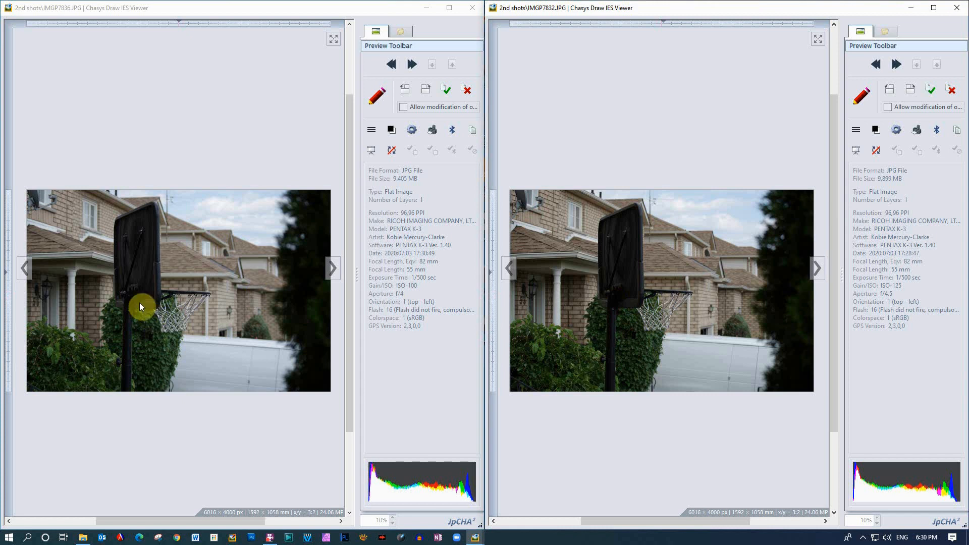
{"action": "mouse_move", "coordinate": [701, 278]}
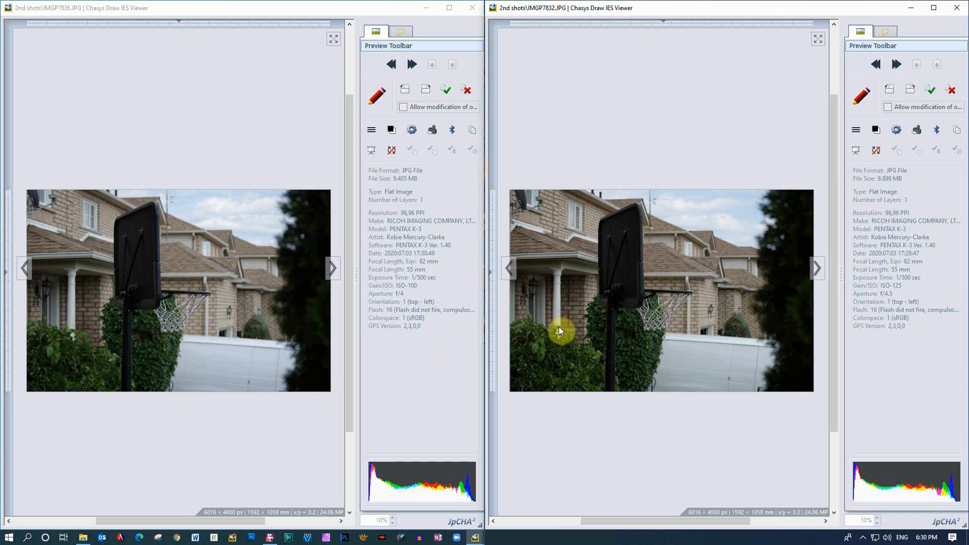
{"action": "mouse_move", "coordinate": [629, 351]}
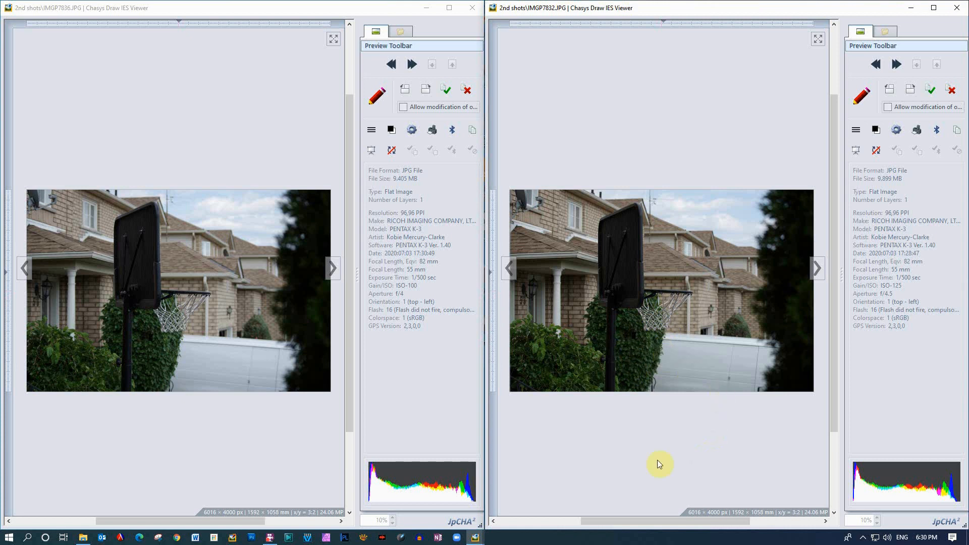
{"action": "mouse_move", "coordinate": [689, 305]}
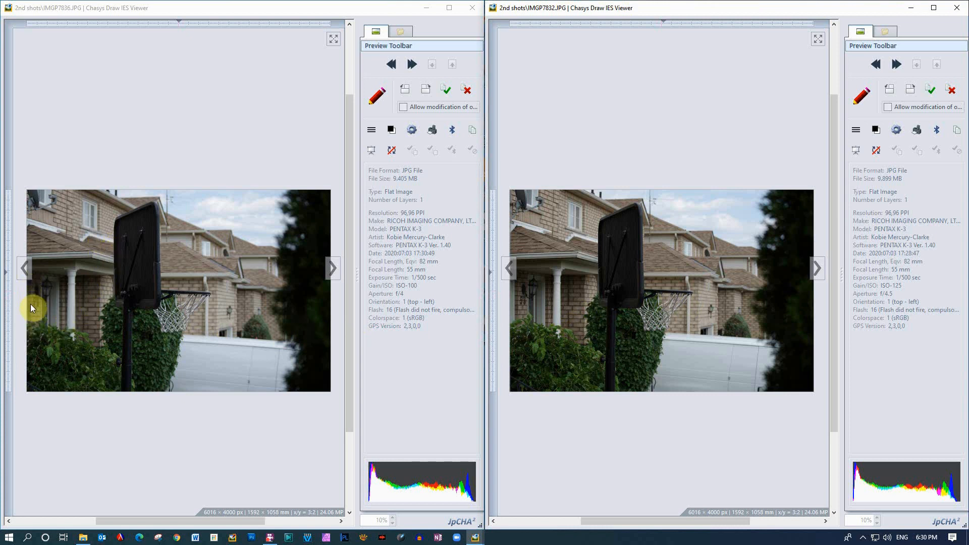
{"action": "mouse_move", "coordinate": [138, 241]}
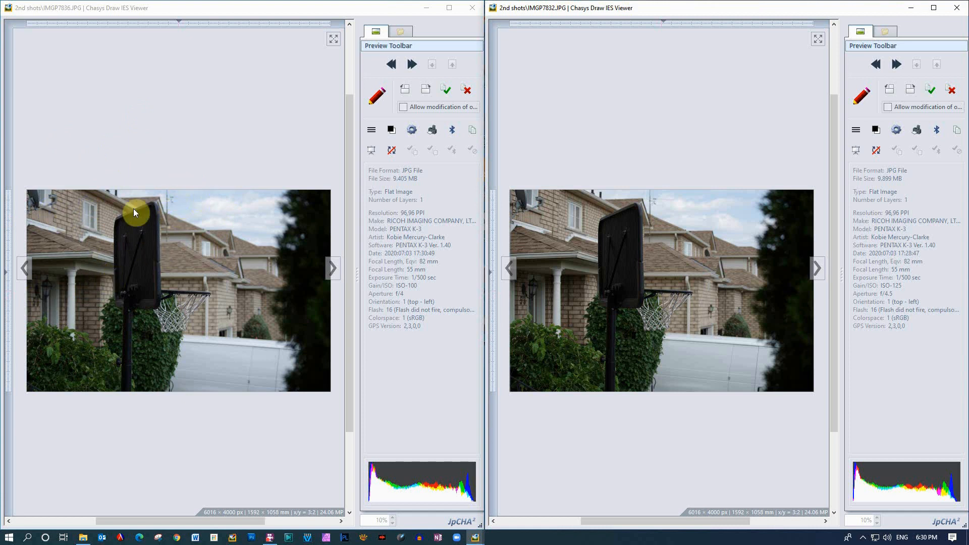
{"action": "mouse_move", "coordinate": [224, 188]}
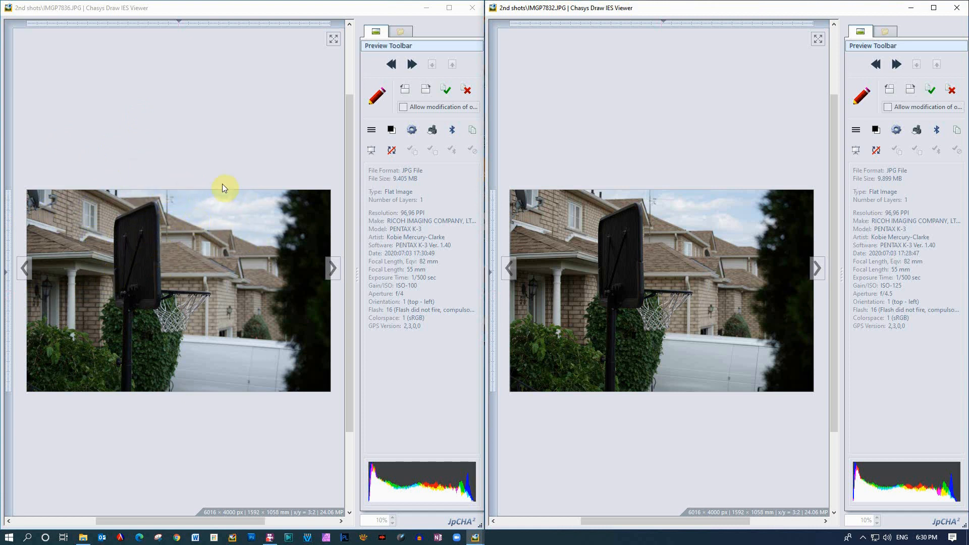
{"action": "mouse_move", "coordinate": [733, 353]}
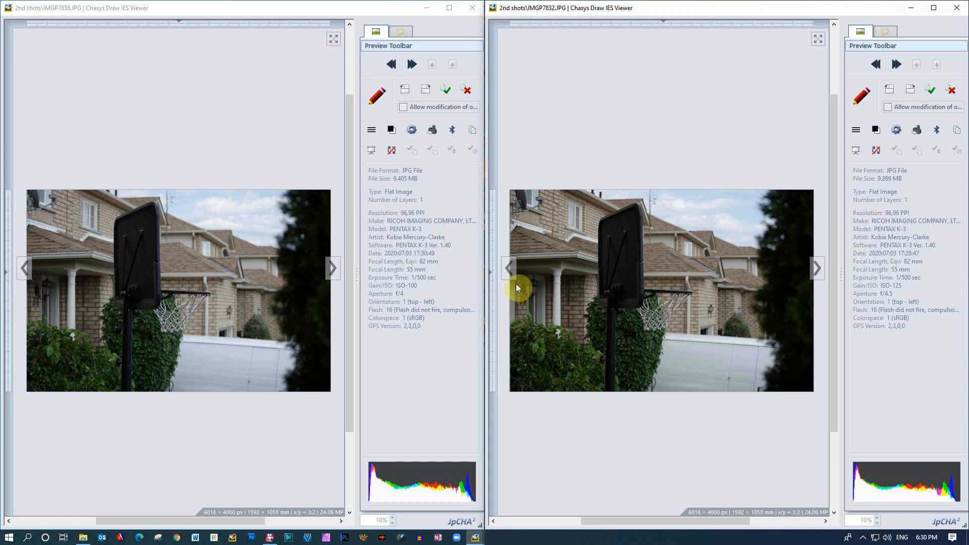
{"action": "mouse_move", "coordinate": [79, 338]}
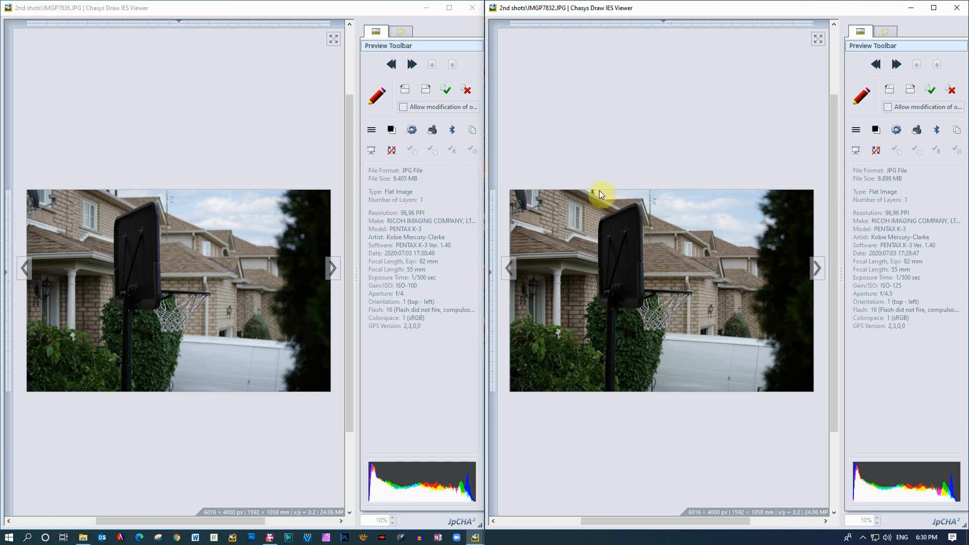
{"action": "mouse_move", "coordinate": [611, 222]}
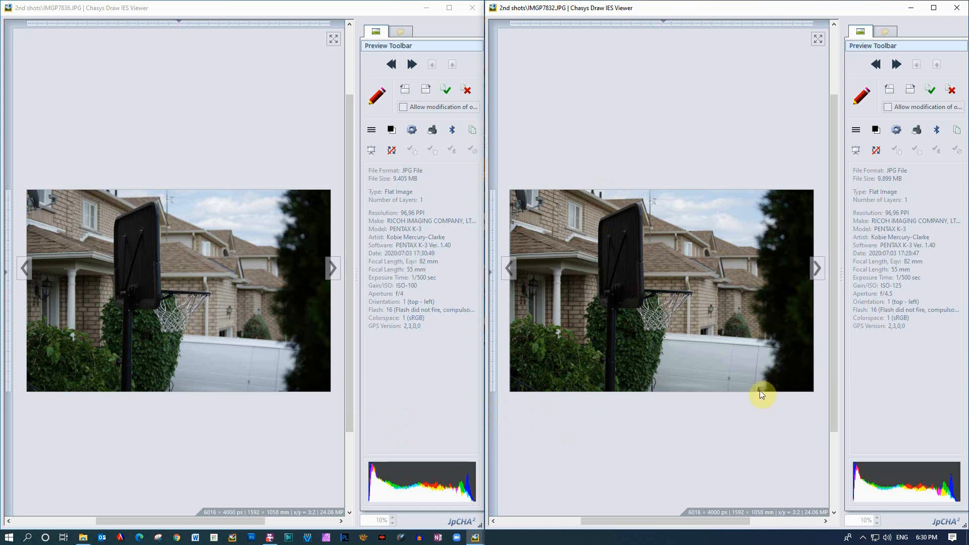
{"action": "mouse_move", "coordinate": [283, 396]}
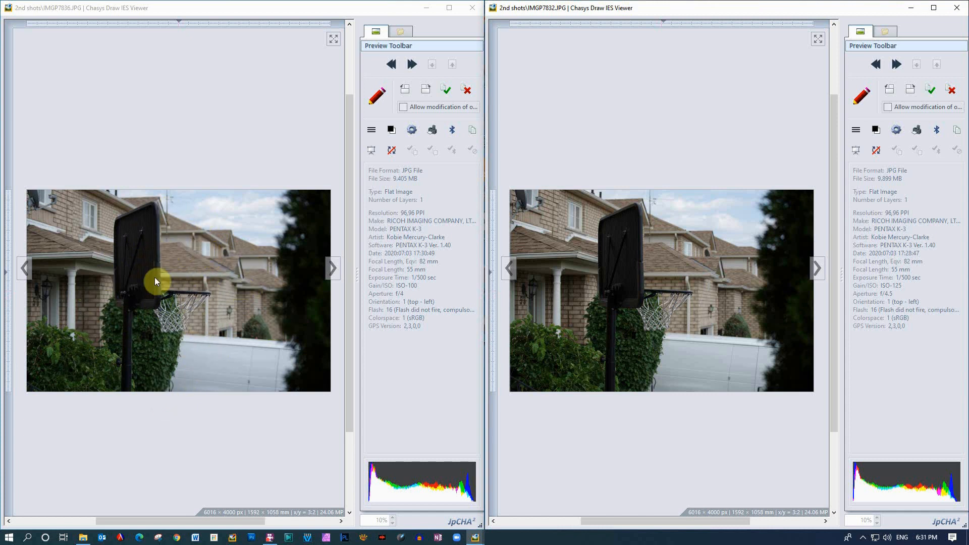
{"action": "mouse_move", "coordinate": [131, 258]}
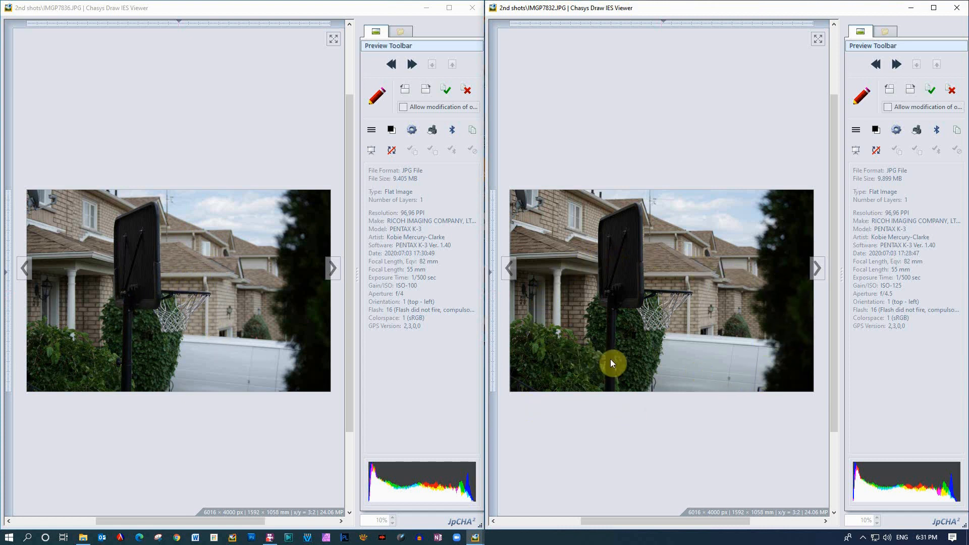
{"action": "mouse_move", "coordinate": [634, 274]}
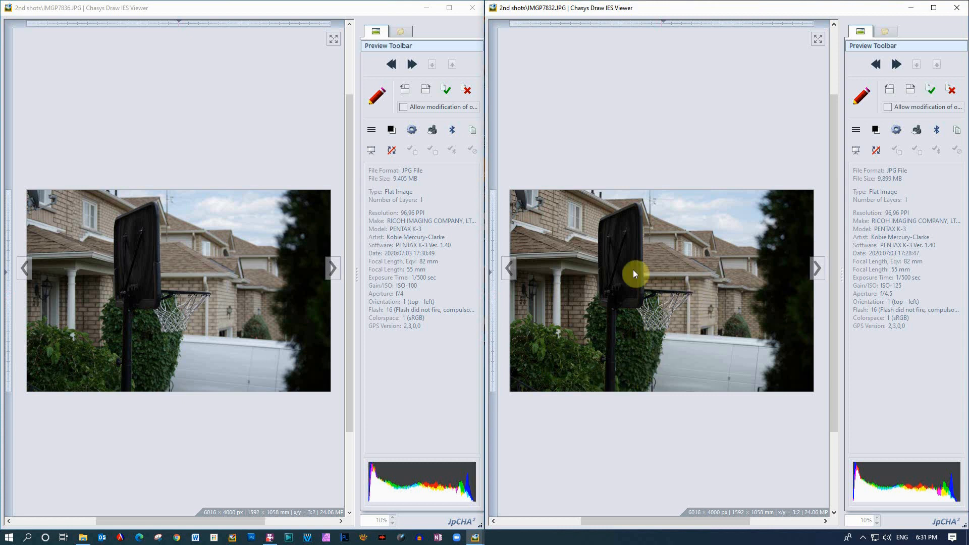
{"action": "mouse_move", "coordinate": [663, 254]}
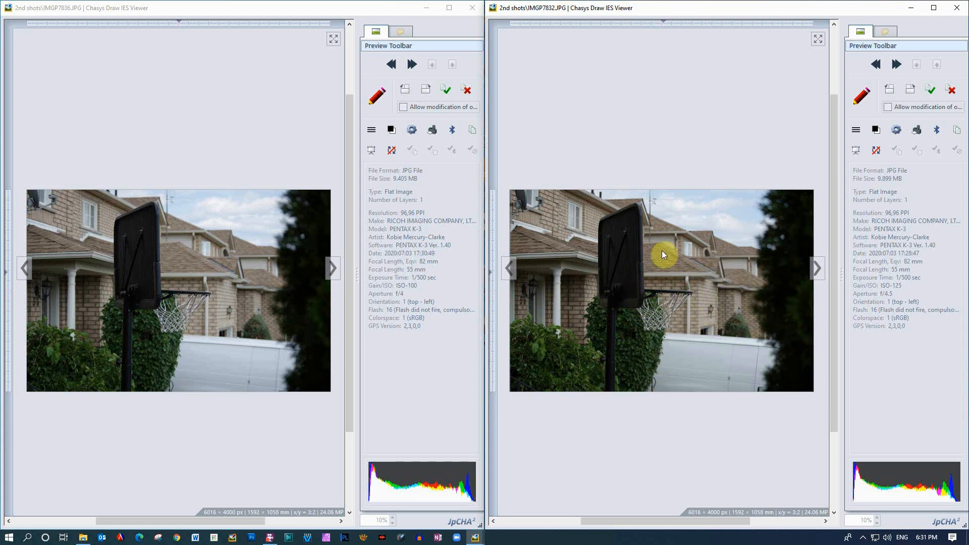
{"action": "mouse_move", "coordinate": [704, 262]}
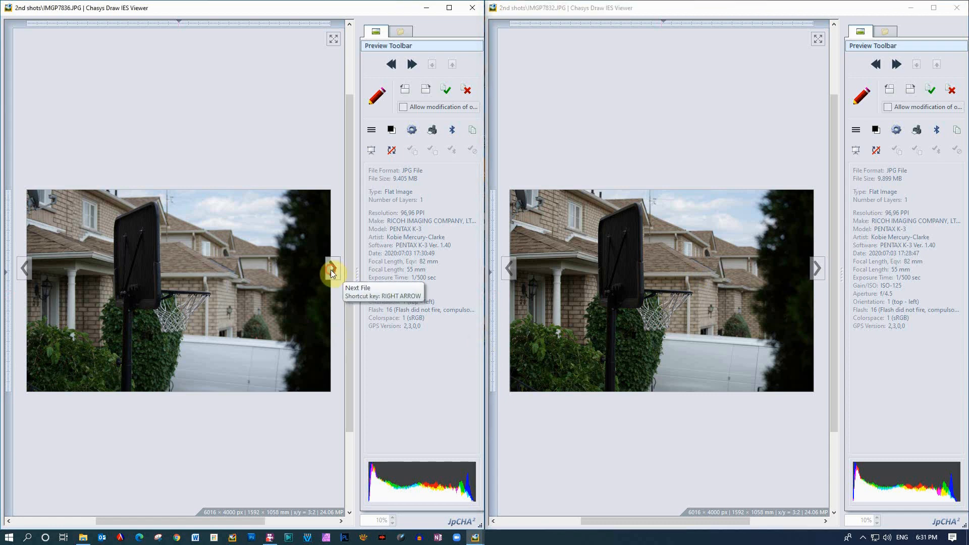
Step: Advance the left and right viewer windows to their next closer hoop test shots
{"action": "left_click", "coordinate": [330, 268]}
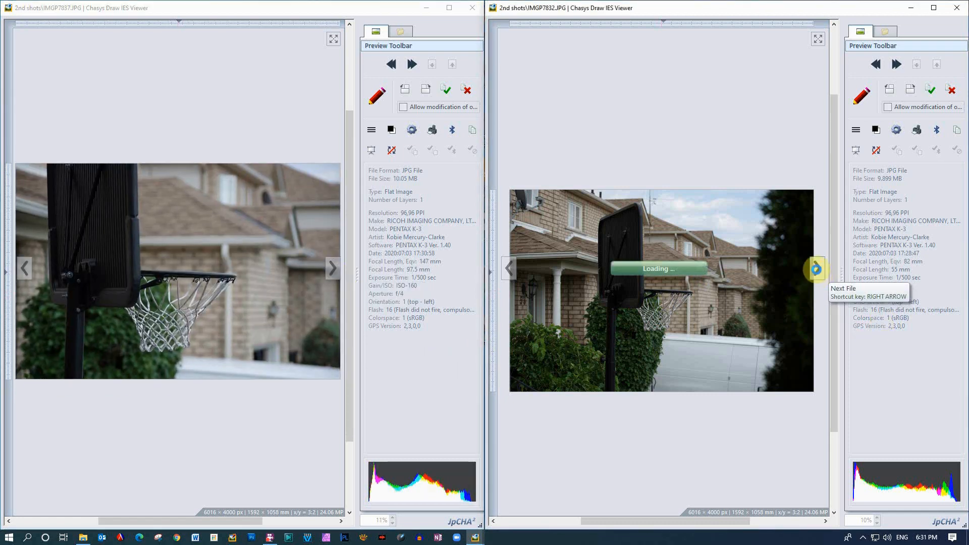
{"action": "left_click", "coordinate": [816, 267]}
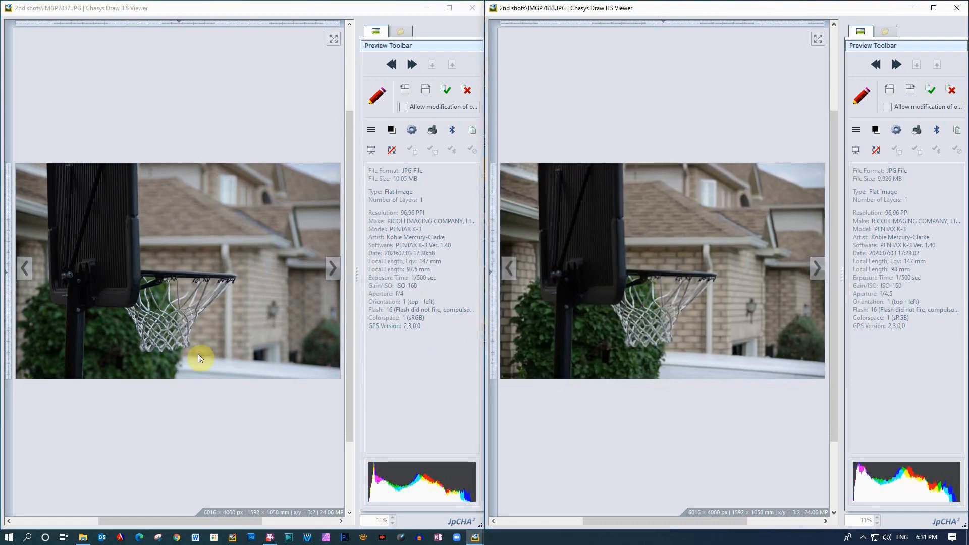
{"action": "mouse_move", "coordinate": [25, 313]}
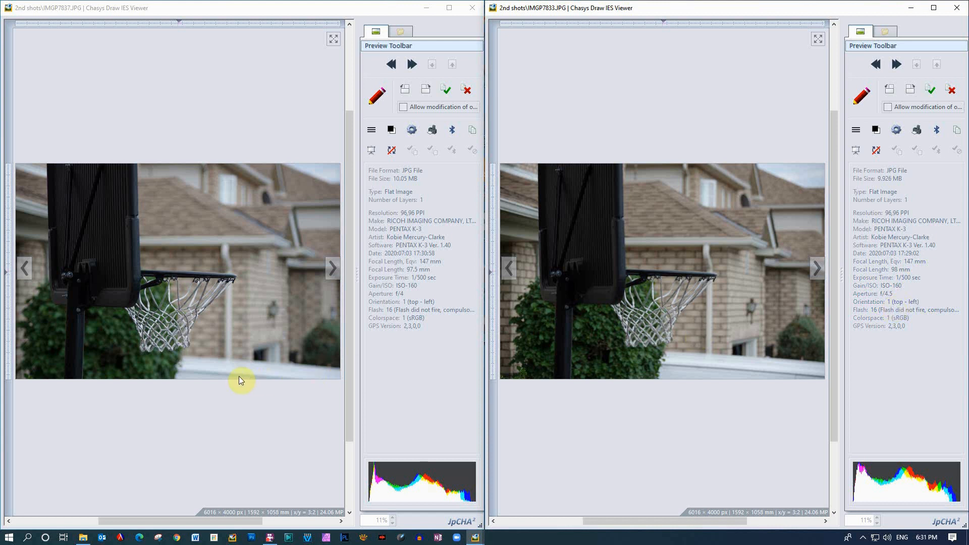
{"action": "mouse_move", "coordinate": [70, 324]}
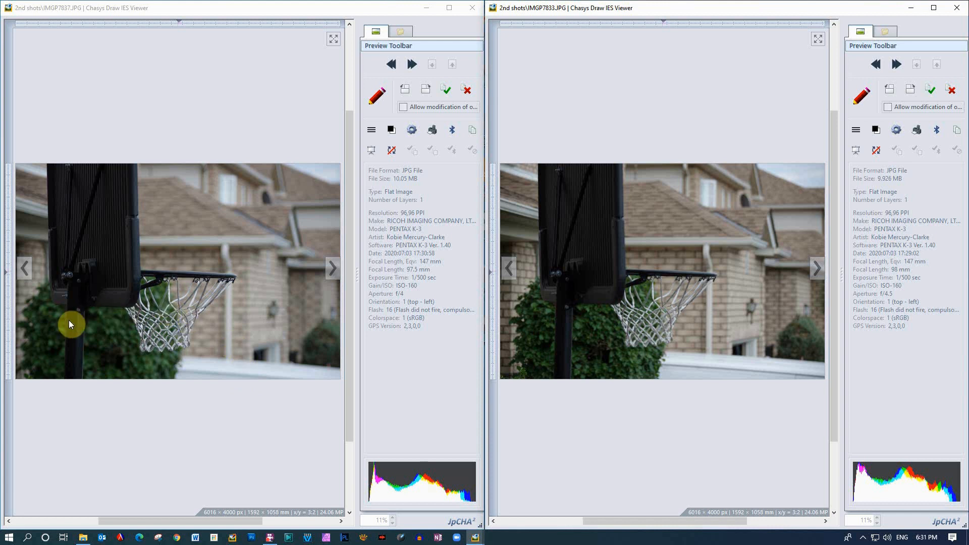
{"action": "mouse_move", "coordinate": [741, 294]}
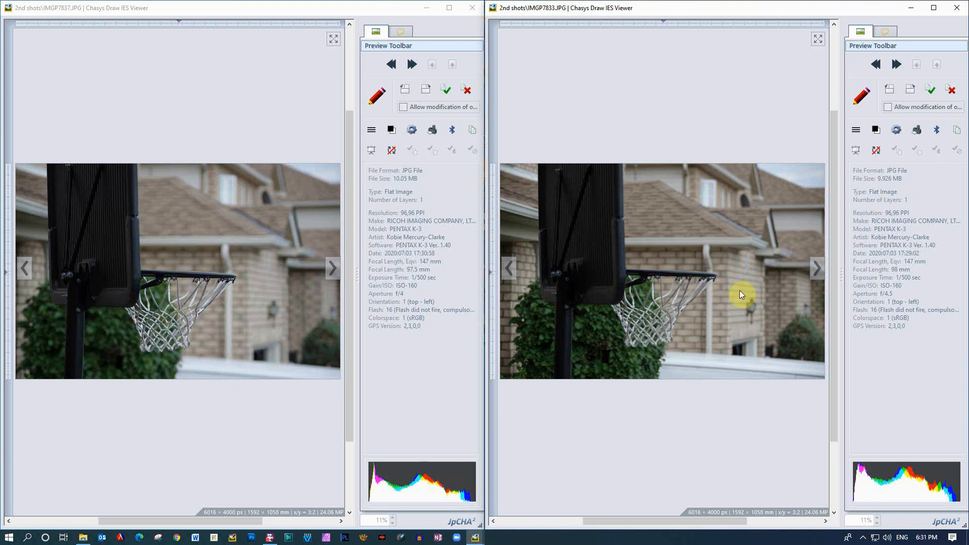
{"action": "mouse_move", "coordinate": [776, 317]}
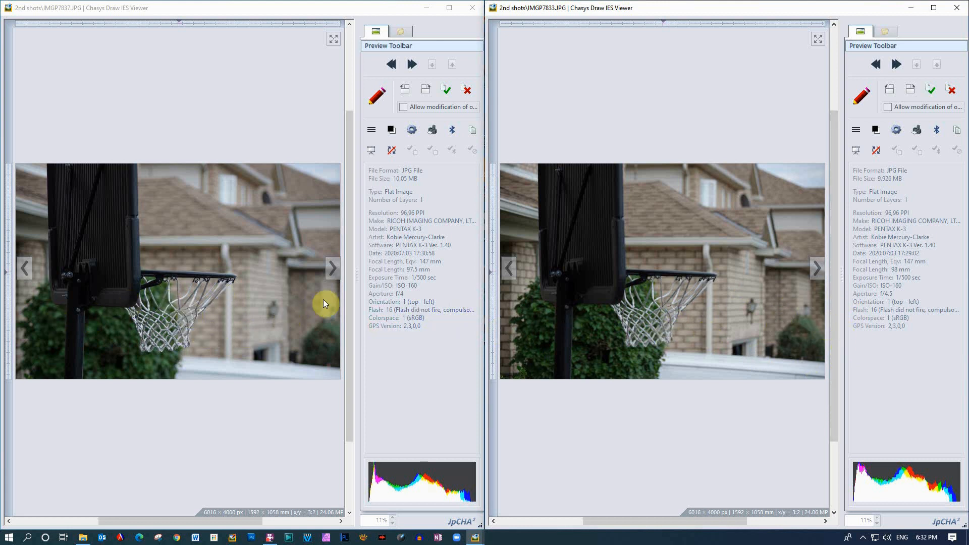
{"action": "mouse_move", "coordinate": [335, 314]}
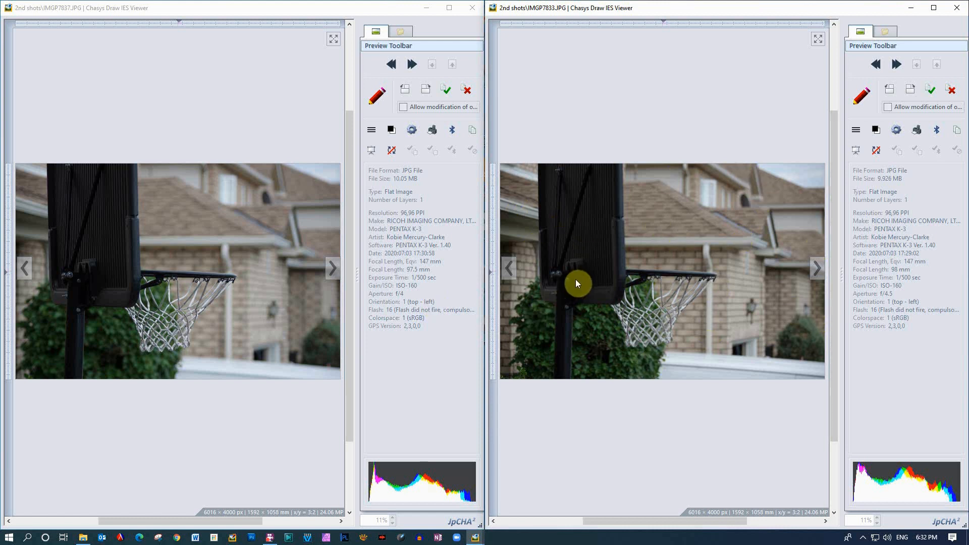
{"action": "mouse_move", "coordinate": [235, 286]}
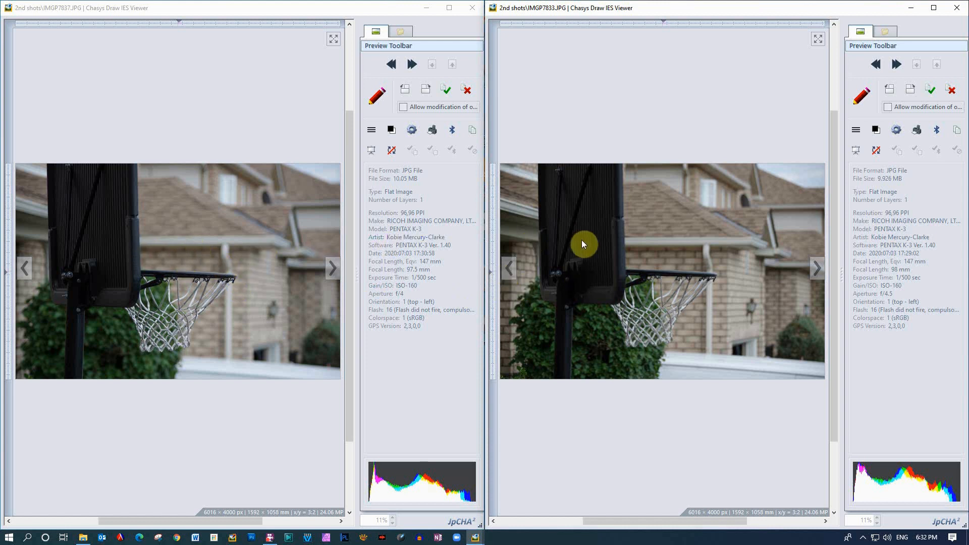
{"action": "mouse_move", "coordinate": [661, 318]}
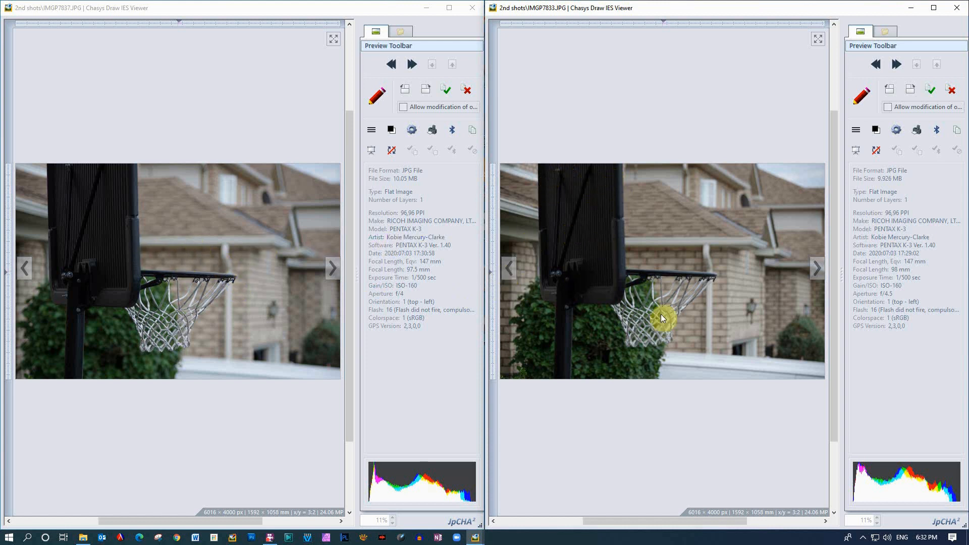
{"action": "mouse_move", "coordinate": [300, 358]}
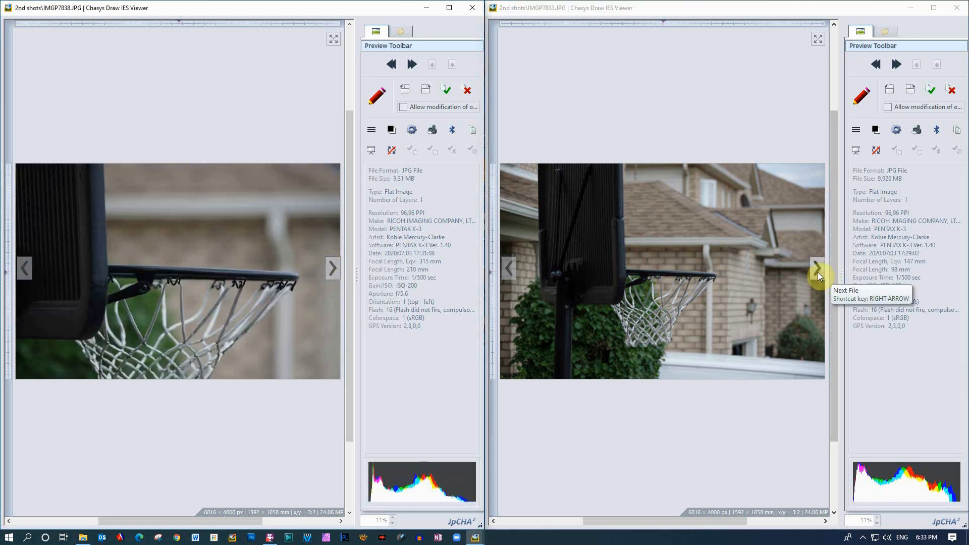
{"action": "left_click", "coordinate": [817, 267]}
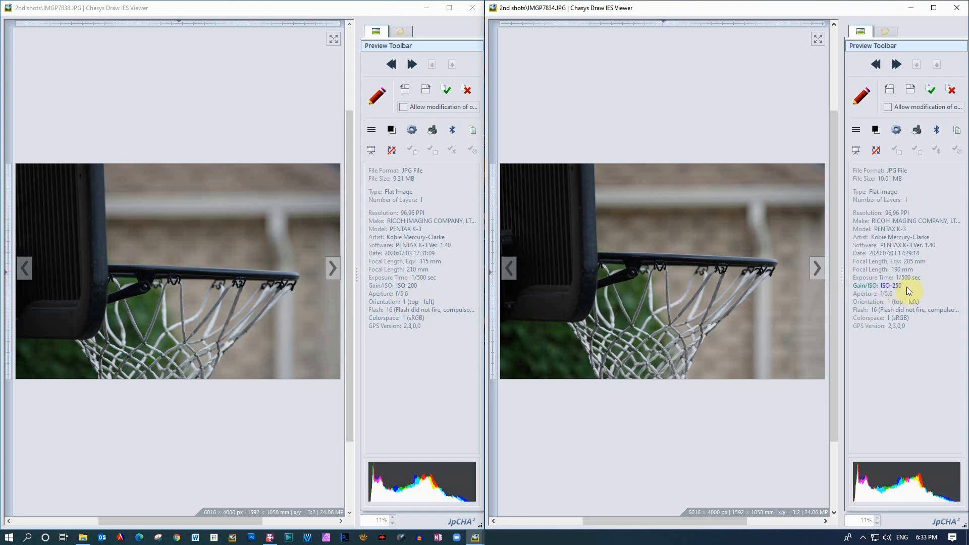
{"action": "mouse_move", "coordinate": [889, 298]}
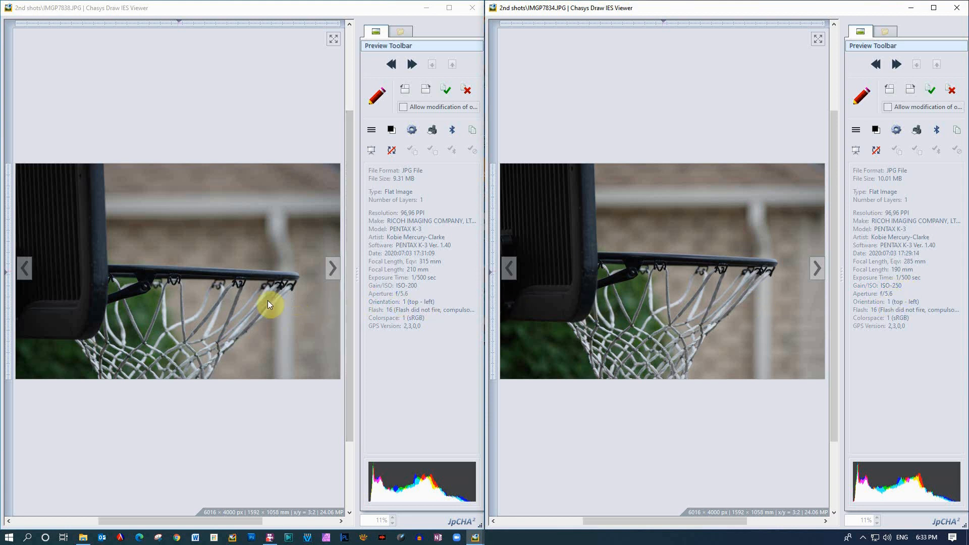
{"action": "mouse_move", "coordinate": [240, 218]}
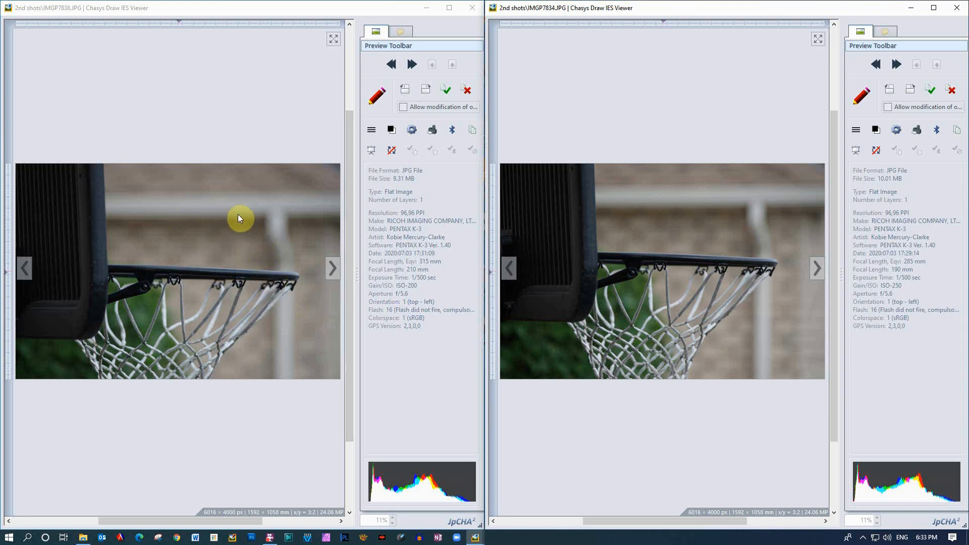
{"action": "mouse_move", "coordinate": [275, 264]}
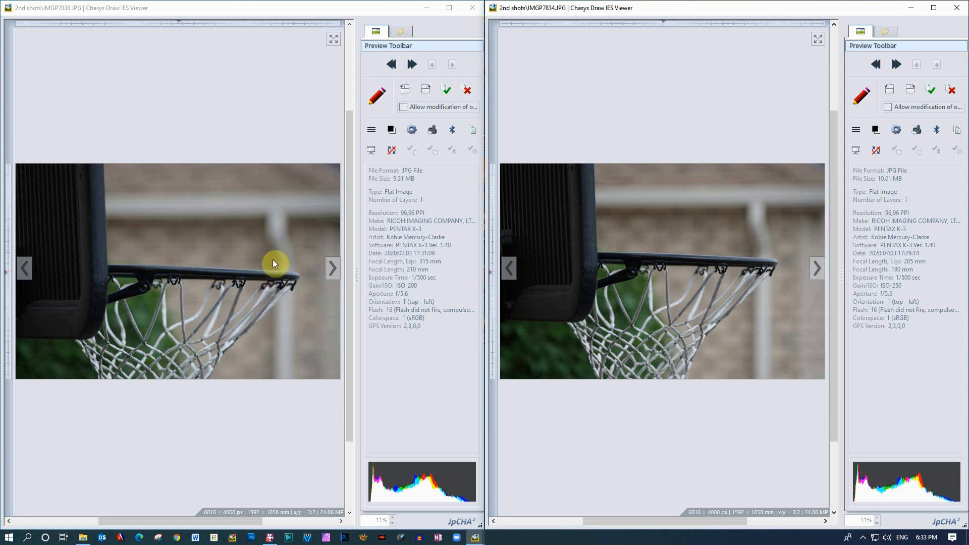
{"action": "mouse_move", "coordinate": [775, 202]}
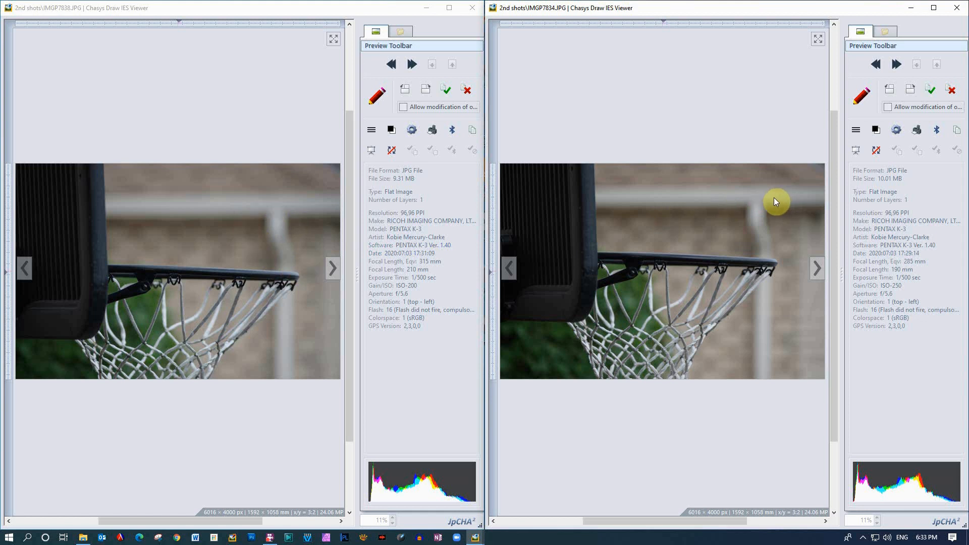
{"action": "mouse_move", "coordinate": [716, 241]}
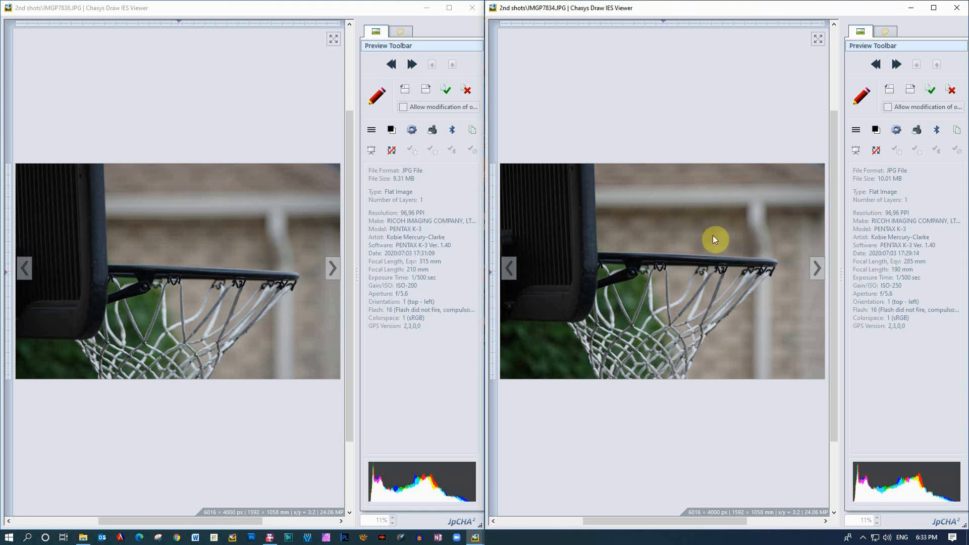
{"action": "mouse_move", "coordinate": [710, 234]}
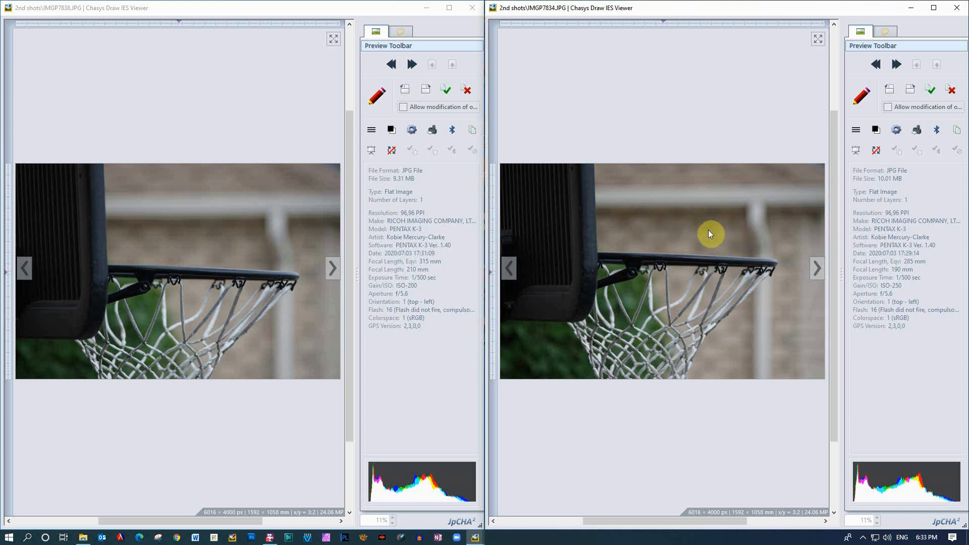
{"action": "mouse_move", "coordinate": [243, 214]}
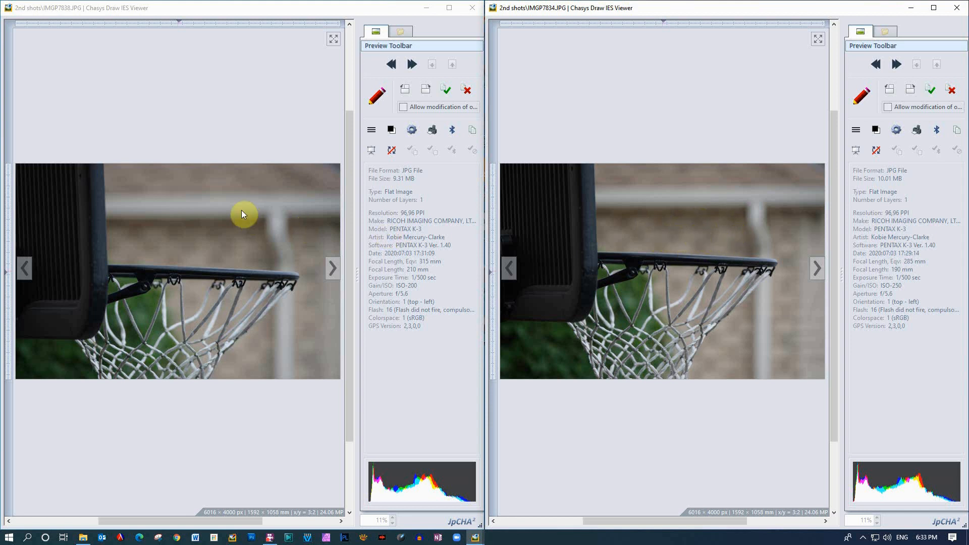
{"action": "mouse_move", "coordinate": [201, 205]}
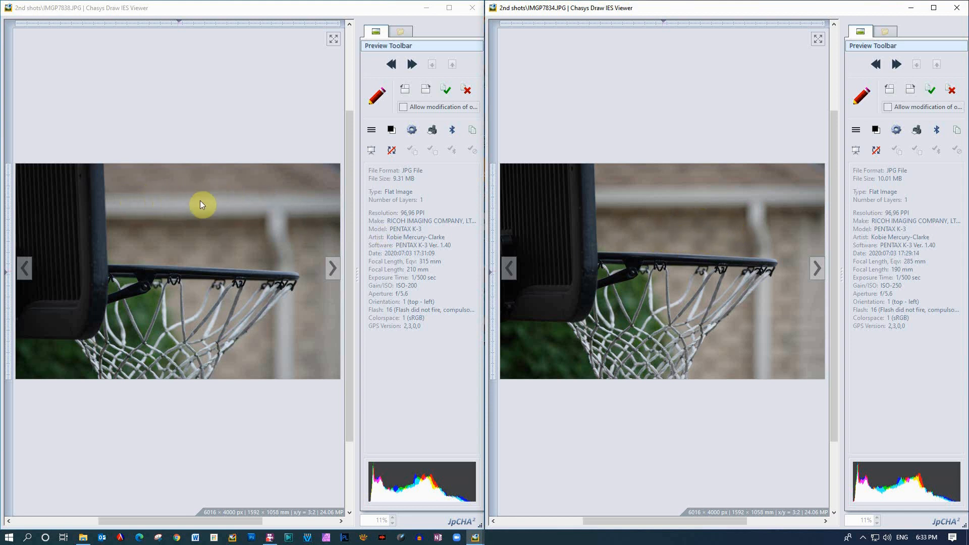
{"action": "mouse_move", "coordinate": [333, 268]}
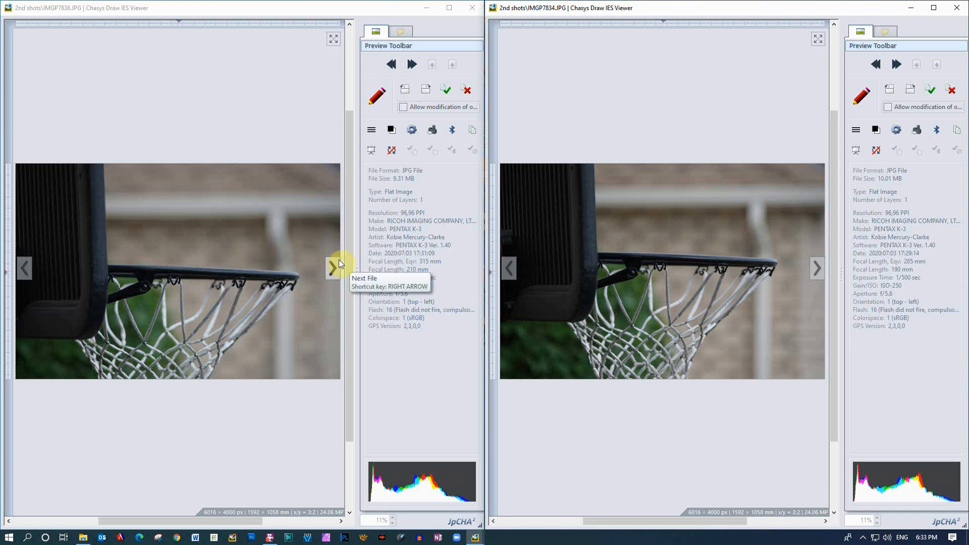
Step: Advance both windows to IMGP7840 and IMGP7835, the tighter rim-and-net close-ups
{"action": "left_click", "coordinate": [332, 268]}
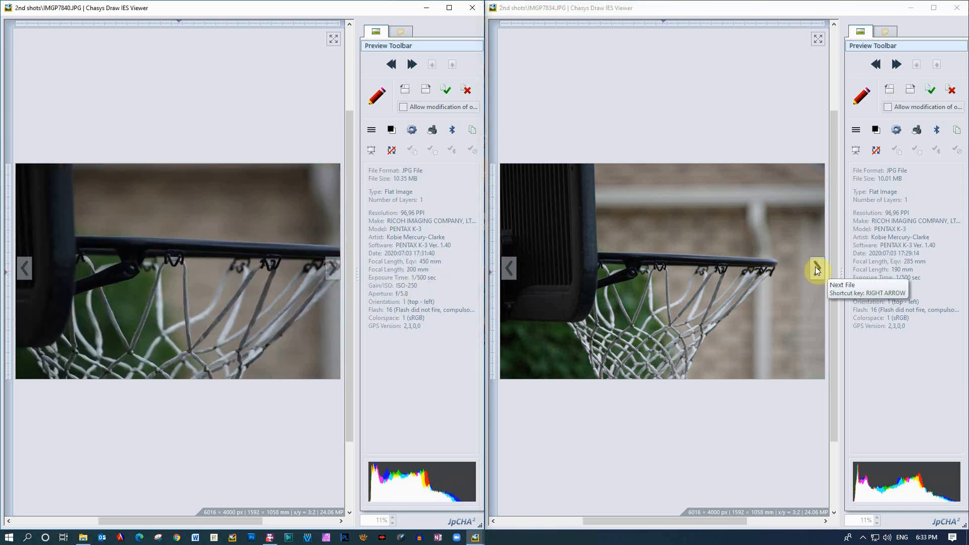
{"action": "left_click", "coordinate": [816, 270]}
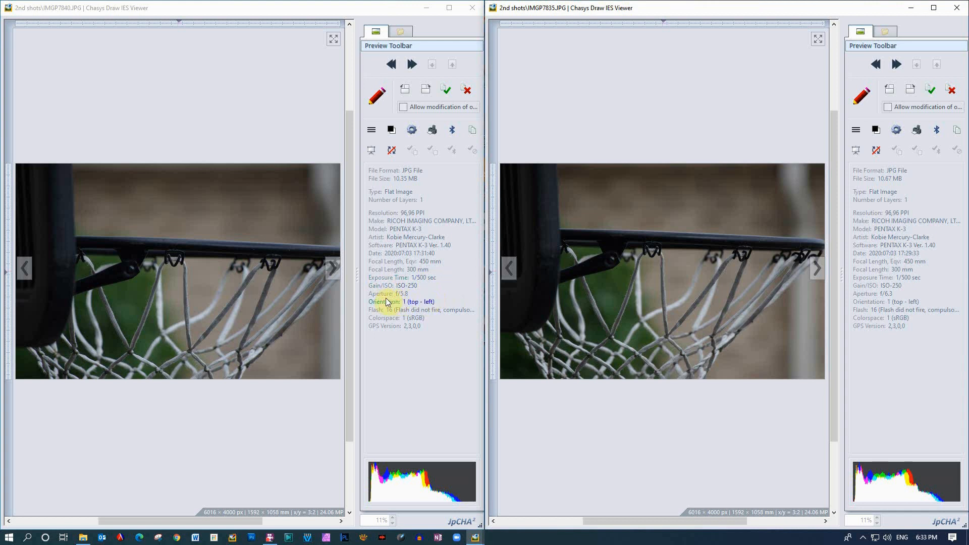
{"action": "mouse_move", "coordinate": [124, 252]}
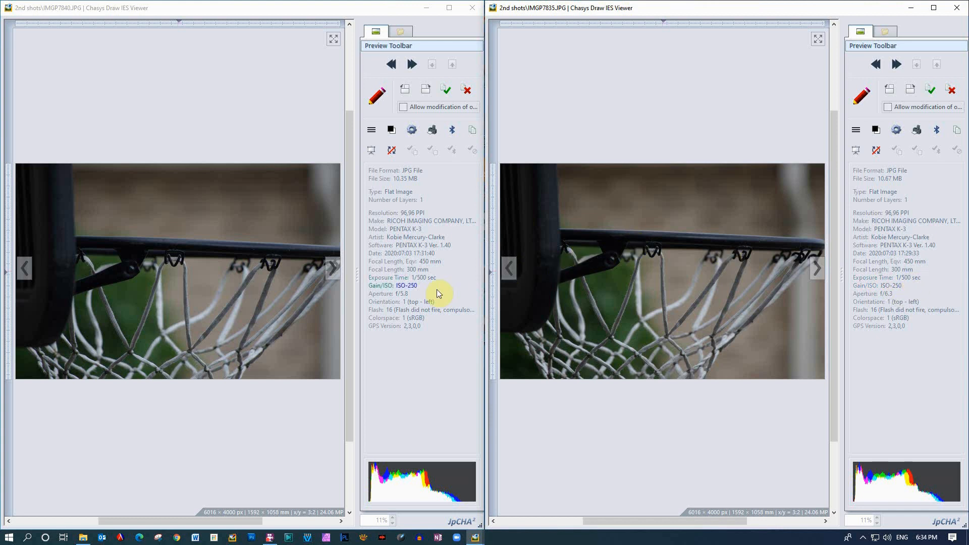
{"action": "mouse_move", "coordinate": [218, 320]}
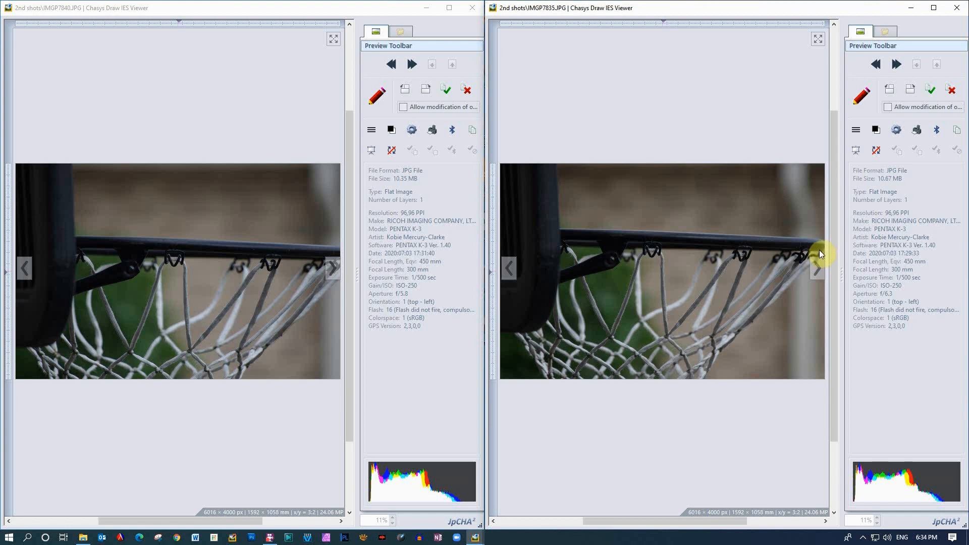
{"action": "mouse_move", "coordinate": [332, 268]}
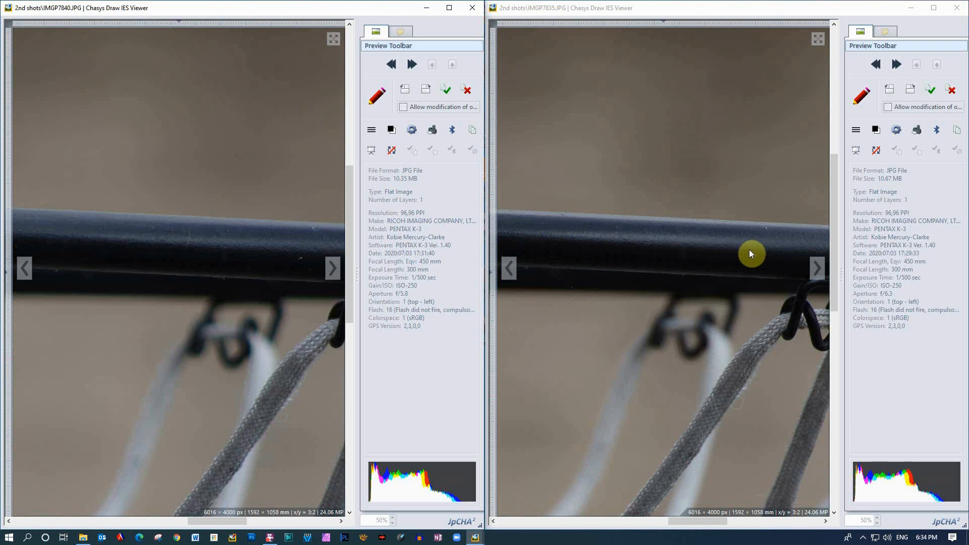
{"action": "mouse_move", "coordinate": [549, 238]}
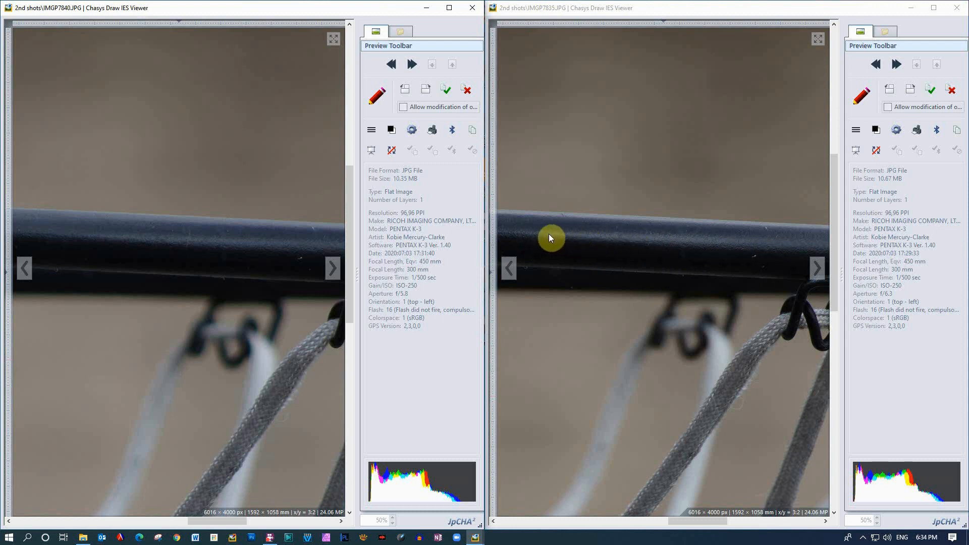
{"action": "mouse_move", "coordinate": [592, 242]}
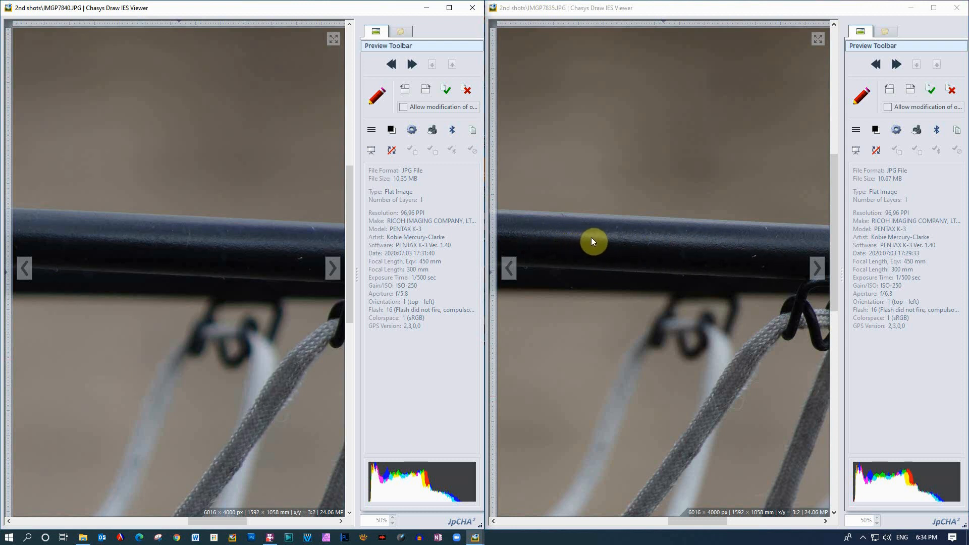
{"action": "mouse_move", "coordinate": [800, 246]}
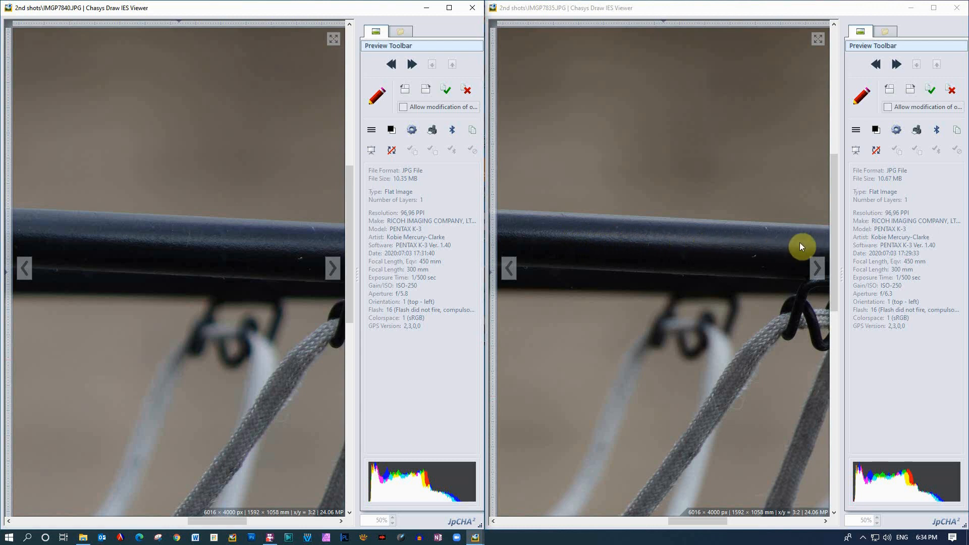
{"action": "mouse_move", "coordinate": [633, 299]}
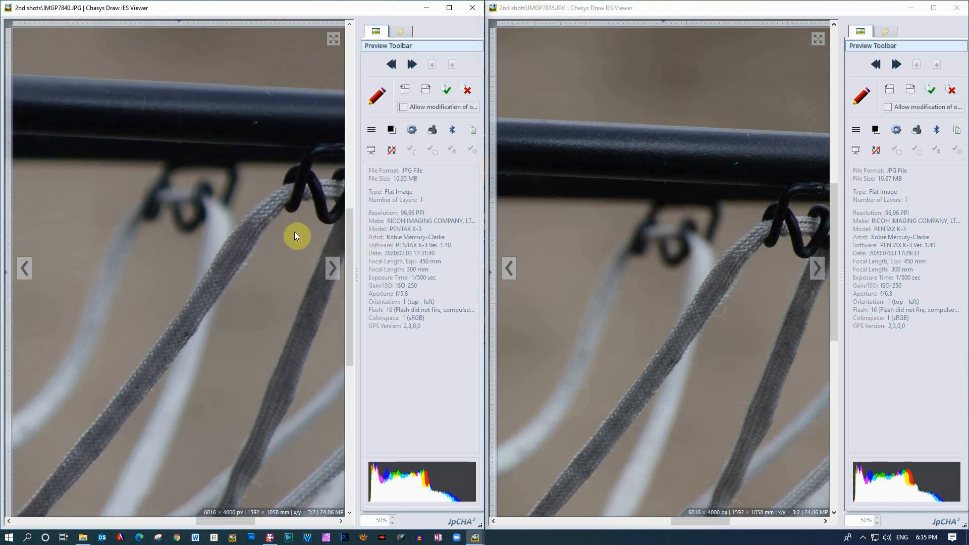
{"action": "mouse_move", "coordinate": [245, 284]}
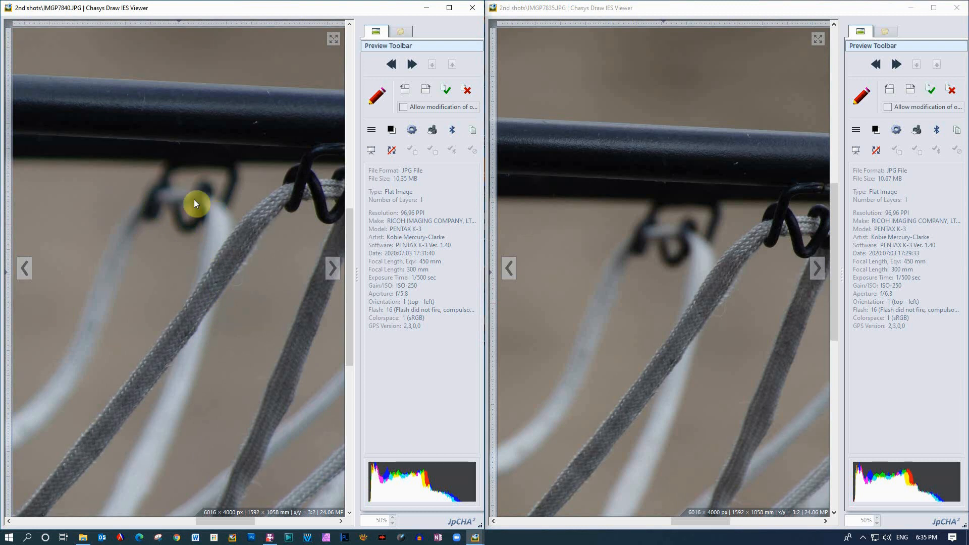
{"action": "mouse_move", "coordinate": [171, 200]}
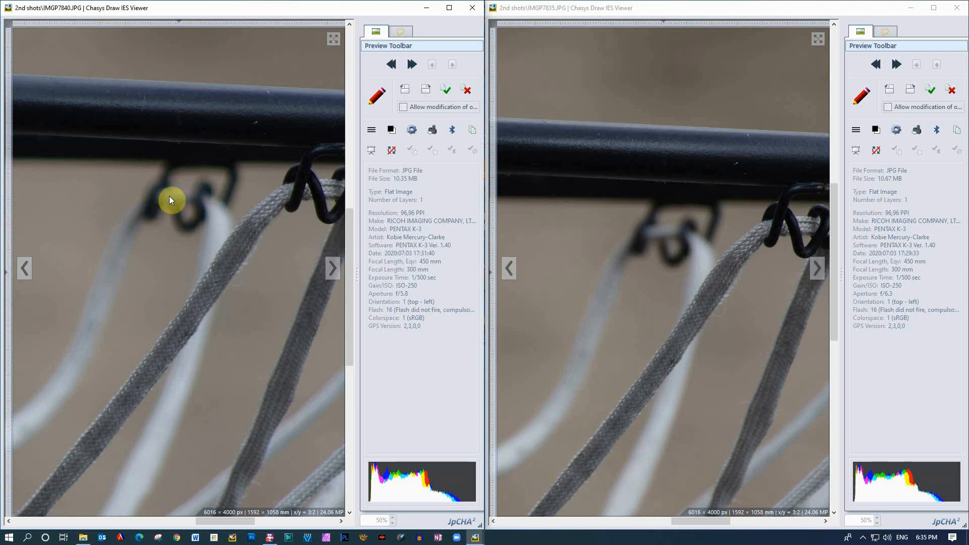
{"action": "mouse_move", "coordinate": [262, 167]}
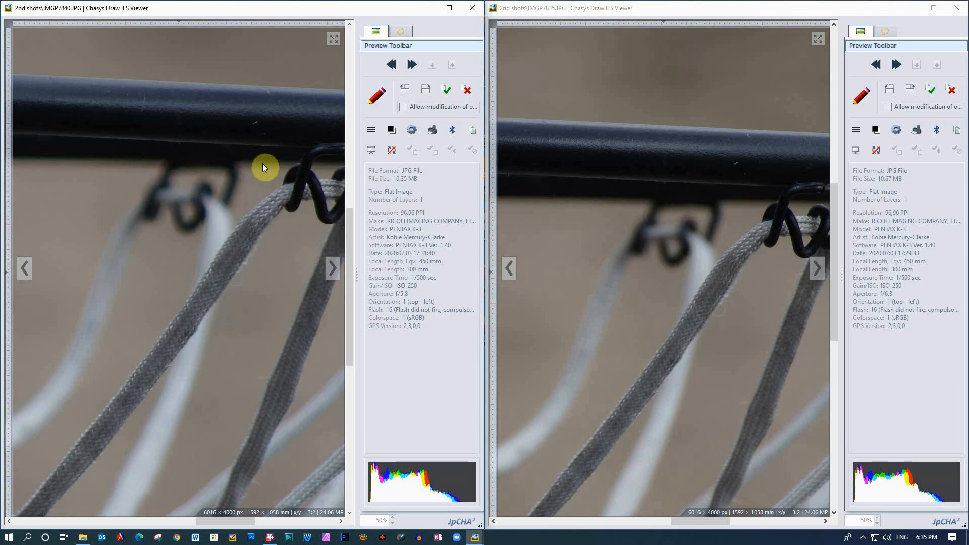
{"action": "mouse_move", "coordinate": [219, 214]}
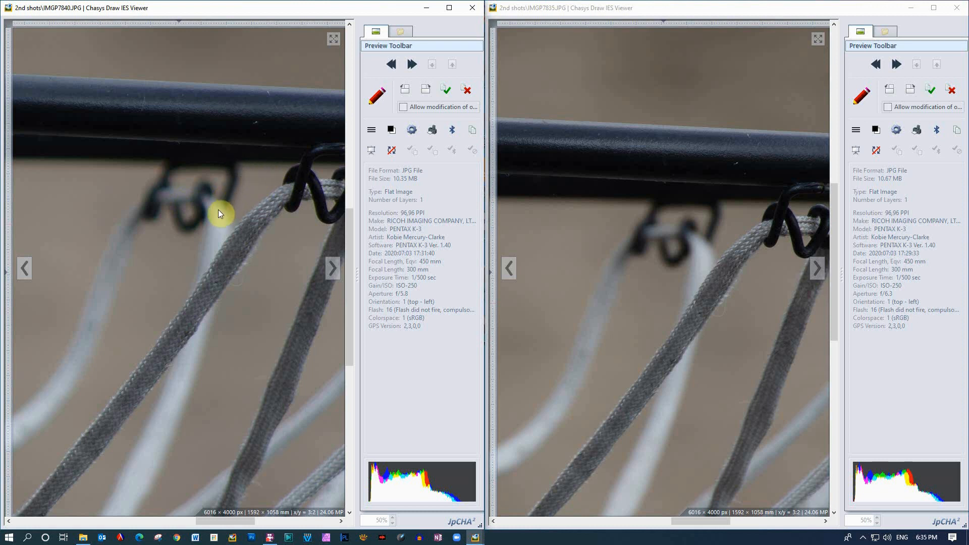
{"action": "mouse_move", "coordinate": [693, 215]}
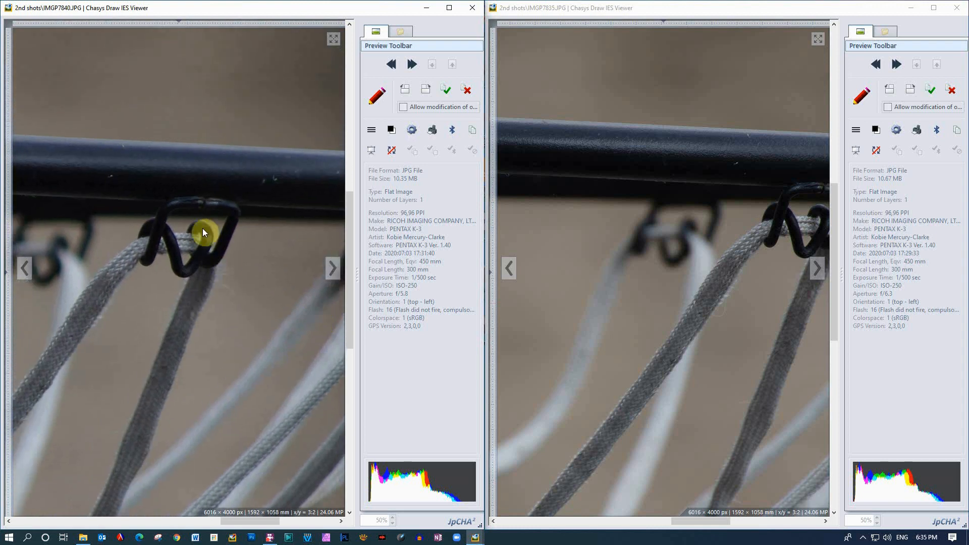
{"action": "mouse_move", "coordinate": [175, 233]}
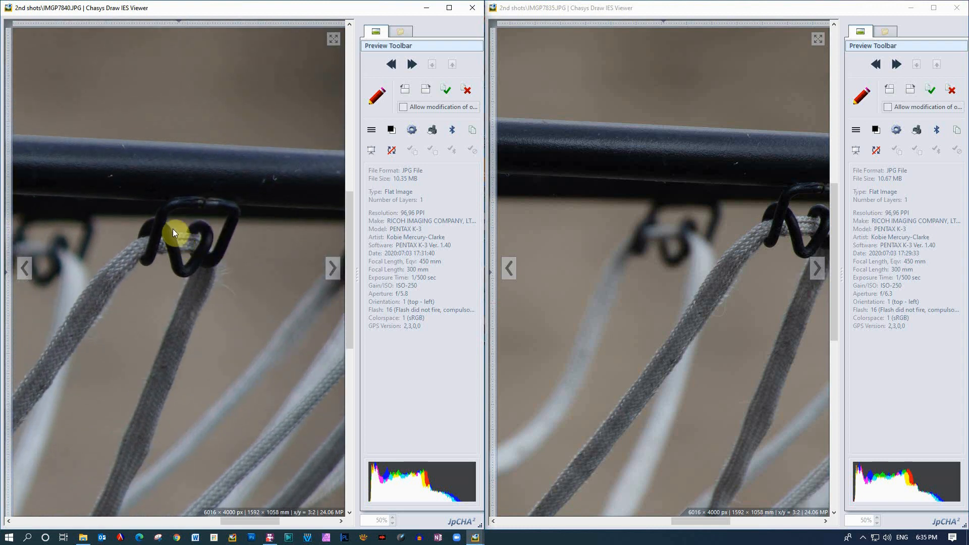
{"action": "mouse_move", "coordinate": [185, 258]}
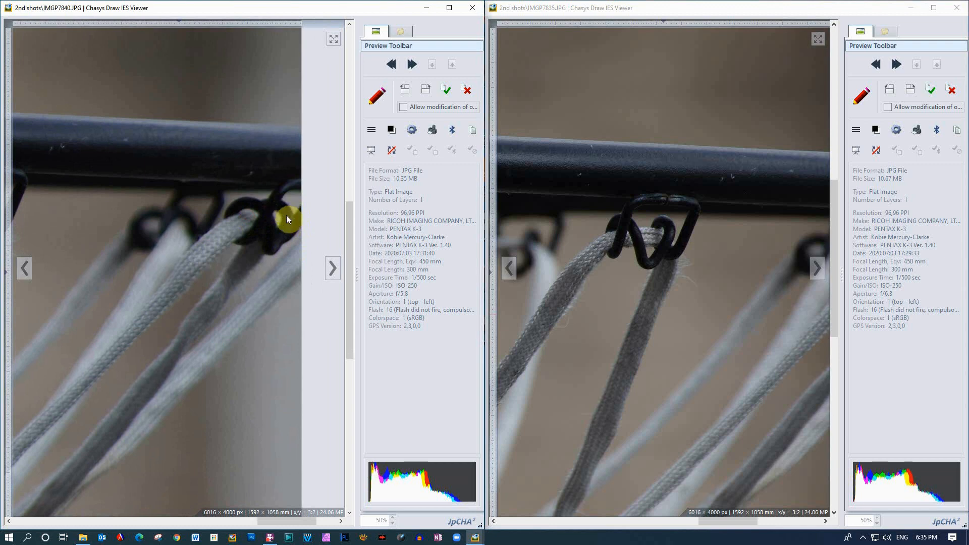
{"action": "mouse_move", "coordinate": [735, 337]}
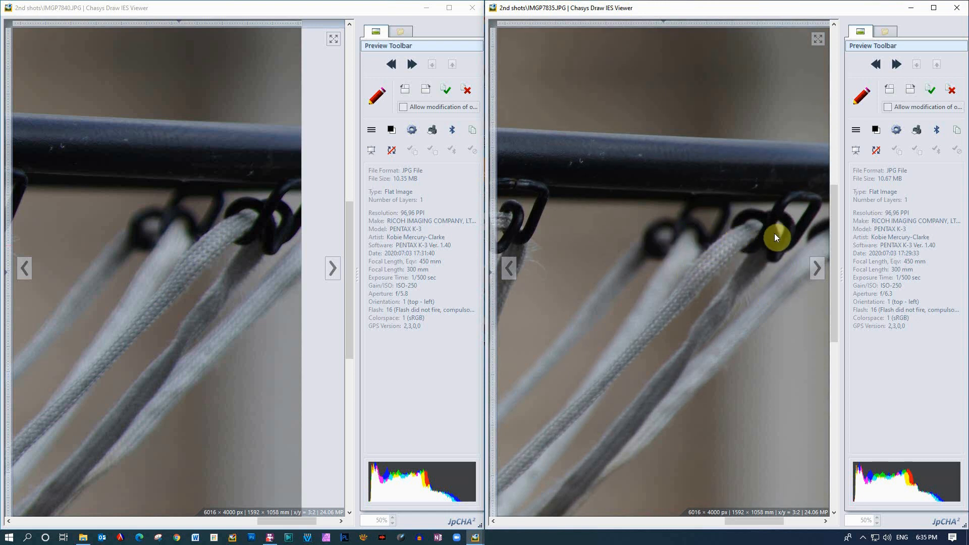
{"action": "mouse_move", "coordinate": [611, 267]}
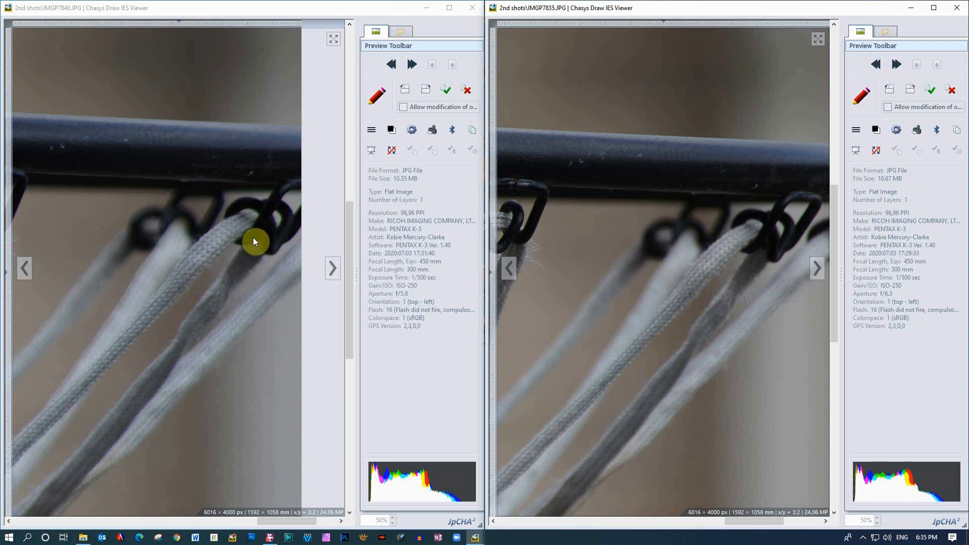
{"action": "mouse_move", "coordinate": [281, 234]}
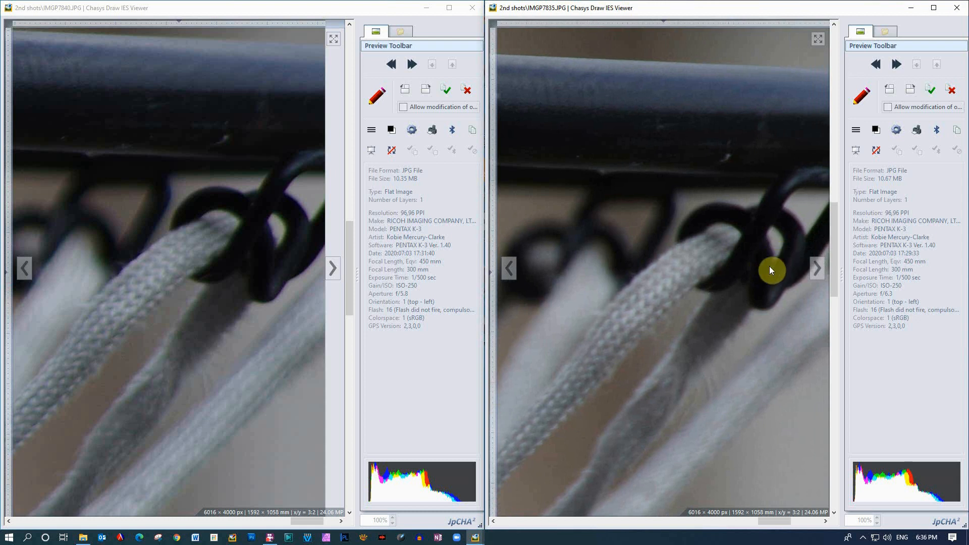
{"action": "mouse_move", "coordinate": [212, 212]}
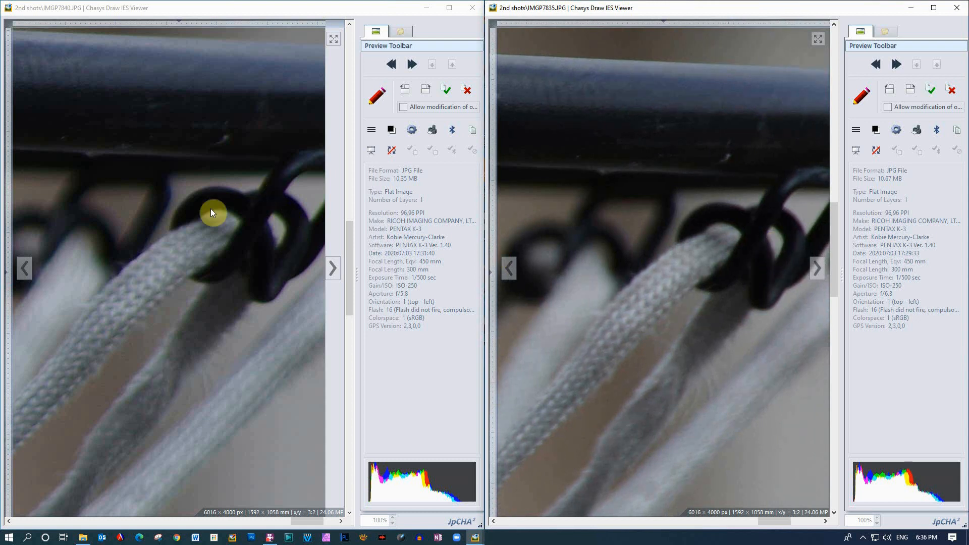
{"action": "mouse_move", "coordinate": [154, 278]}
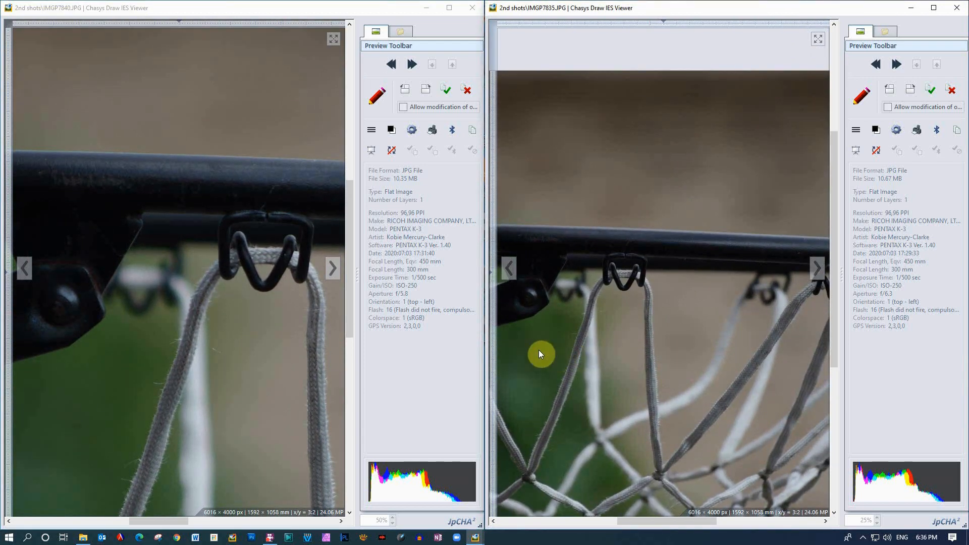
{"action": "mouse_move", "coordinate": [553, 347]}
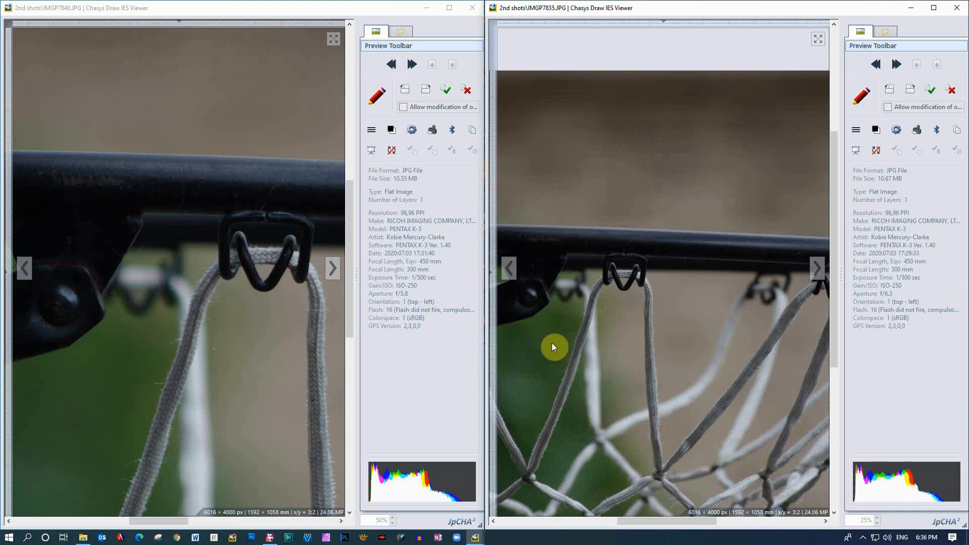
{"action": "mouse_move", "coordinate": [575, 380]}
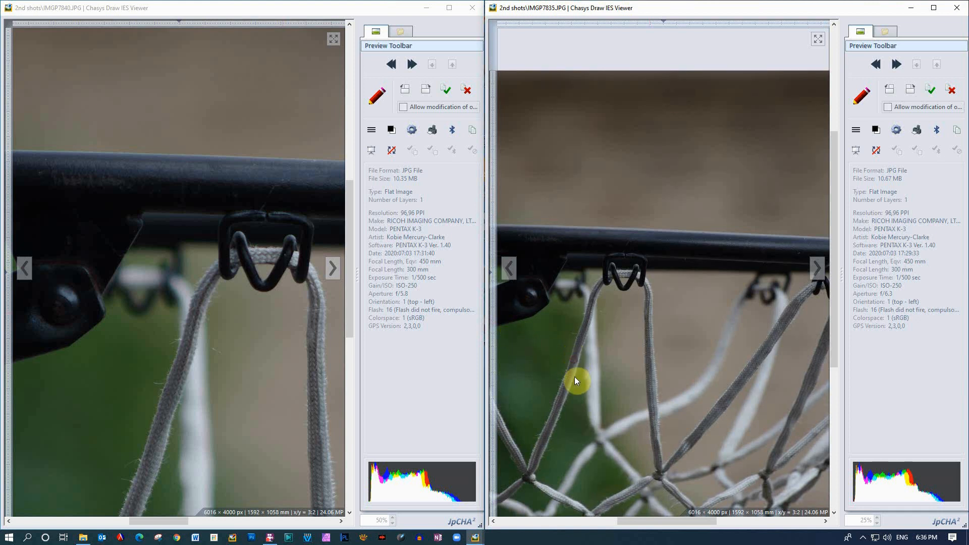
{"action": "mouse_move", "coordinate": [572, 351]}
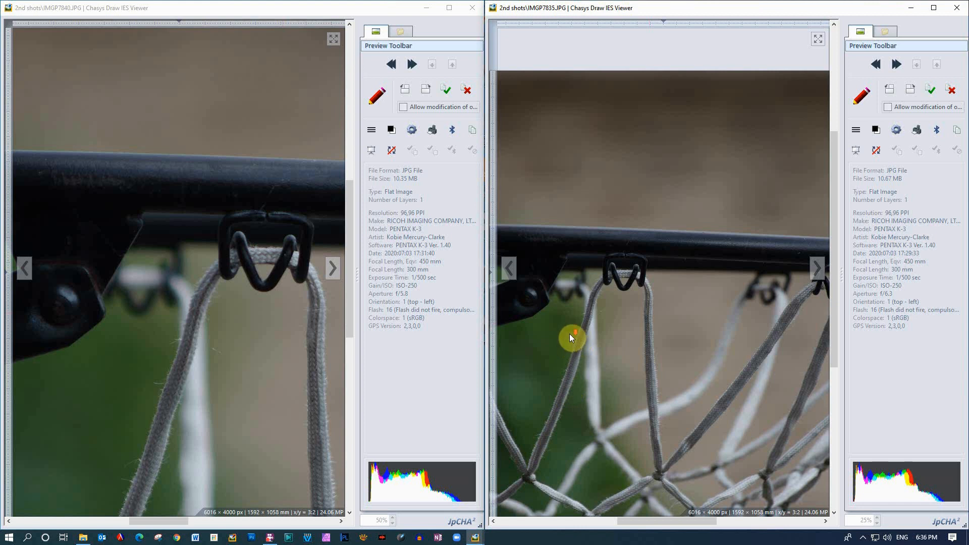
{"action": "mouse_move", "coordinate": [510, 269]}
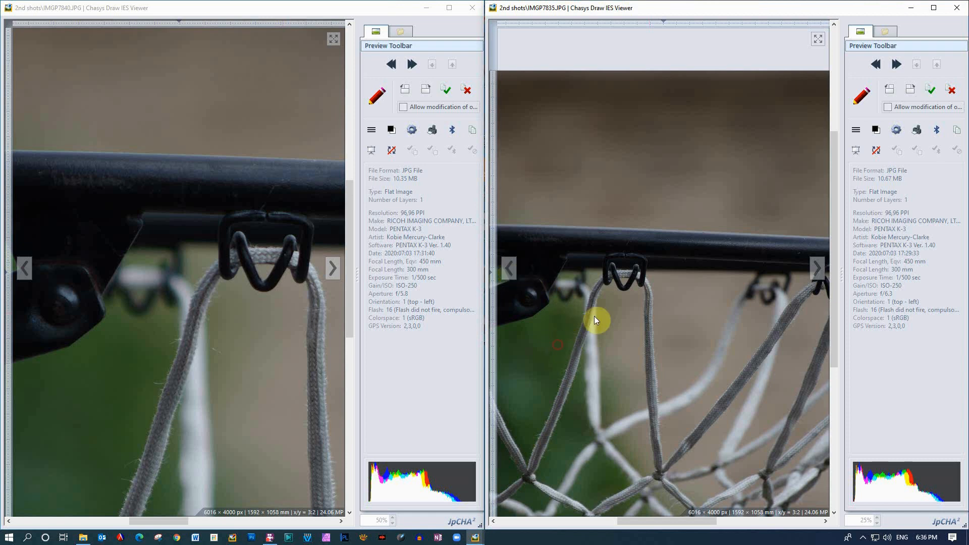
Step: Zoom the right window to 50% on the rim-bracket hook to match the left
{"action": "scroll", "scroll_direction": "up", "scroll_amount": 3}
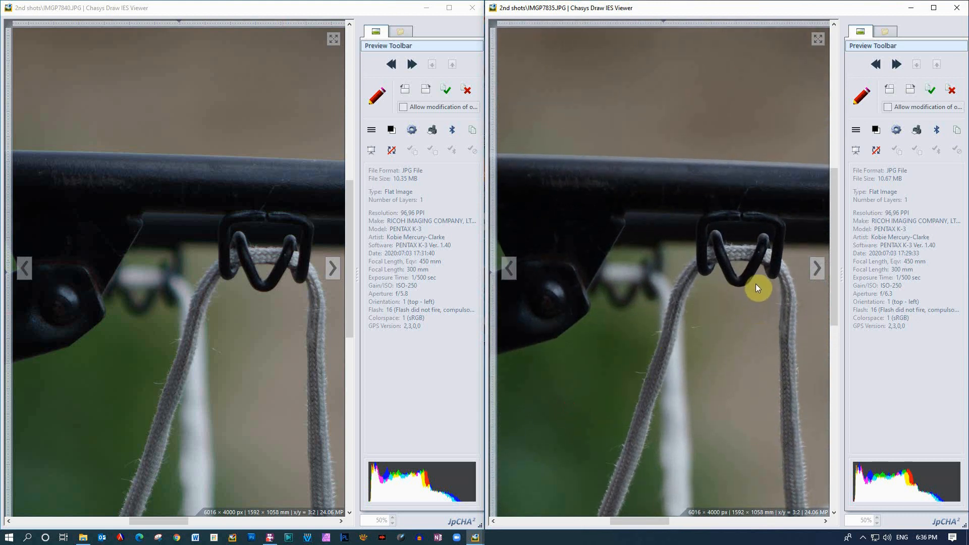
{"action": "mouse_move", "coordinate": [661, 309]}
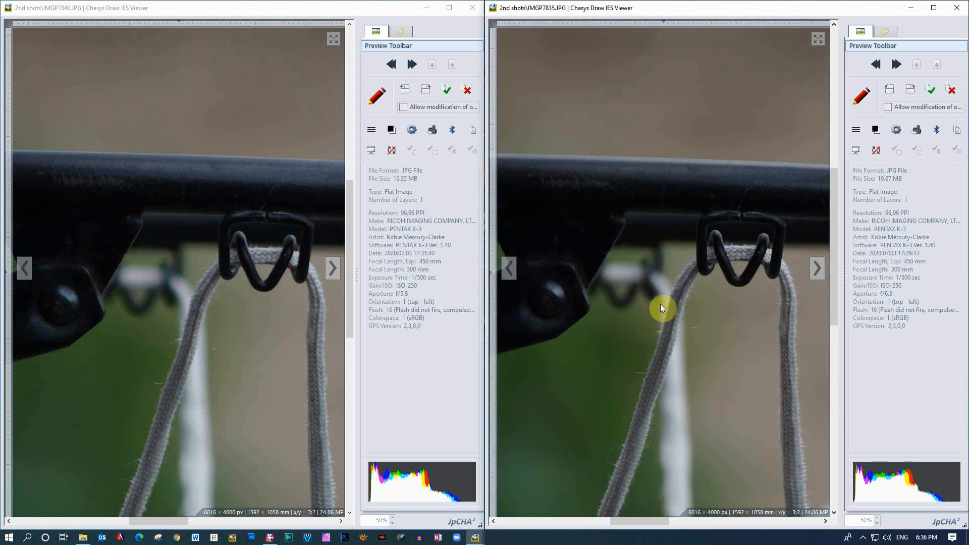
{"action": "mouse_move", "coordinate": [667, 380]}
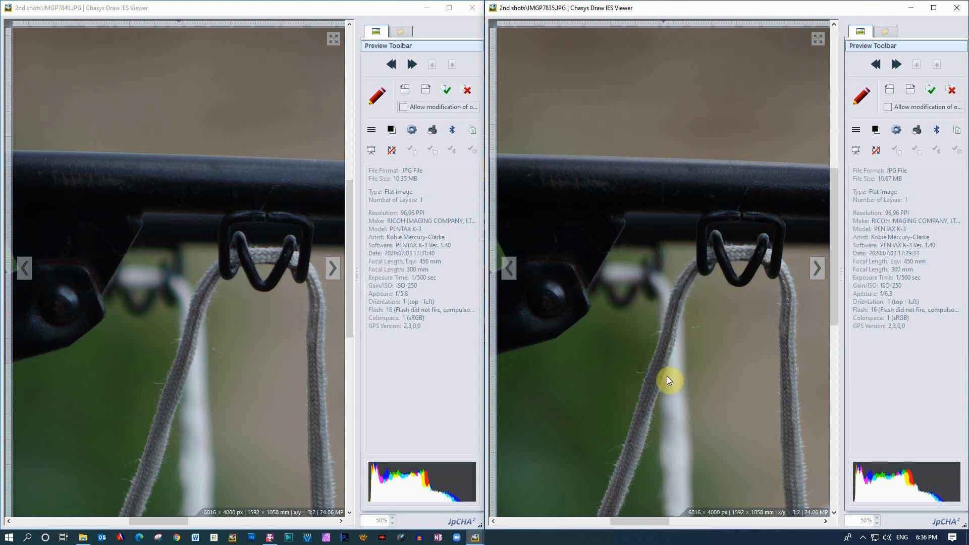
{"action": "mouse_move", "coordinate": [654, 369]}
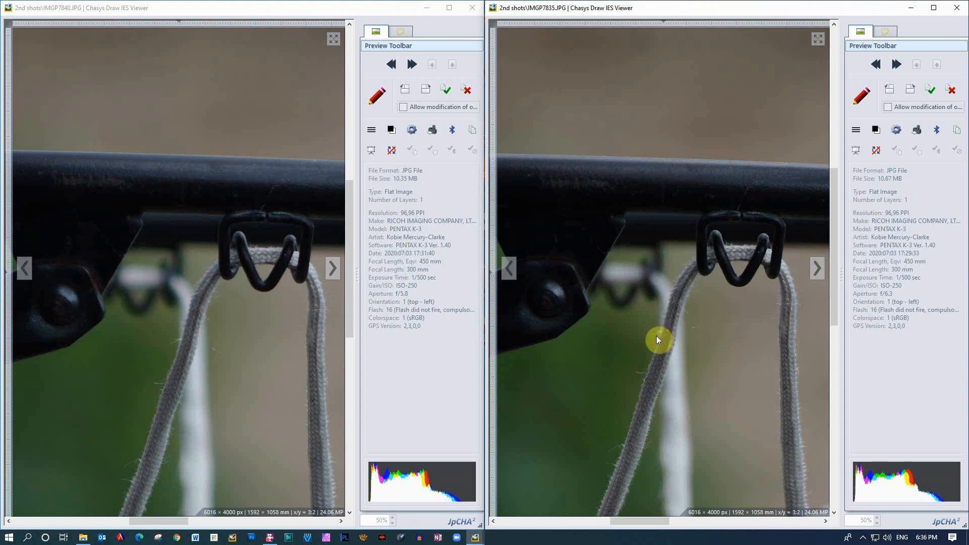
{"action": "mouse_move", "coordinate": [631, 448]}
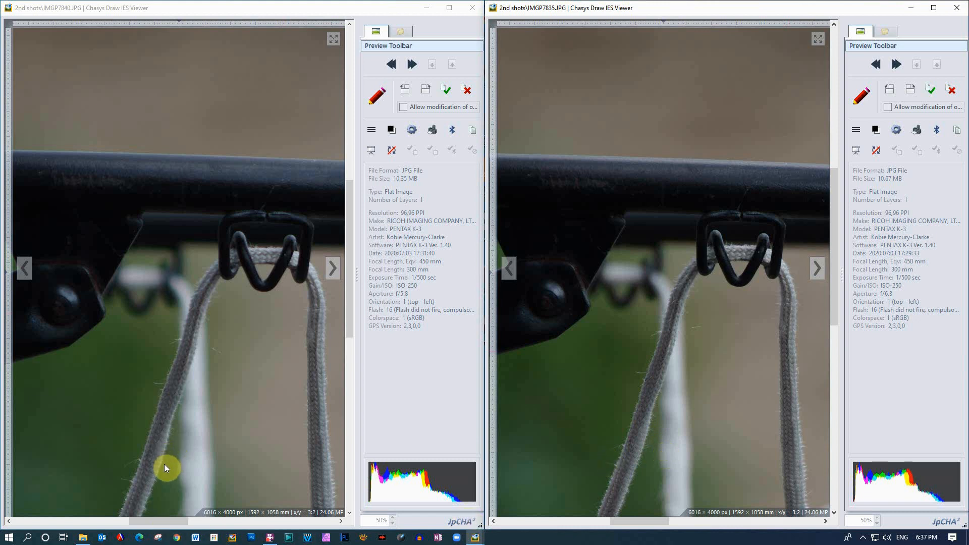
{"action": "mouse_move", "coordinate": [163, 466]}
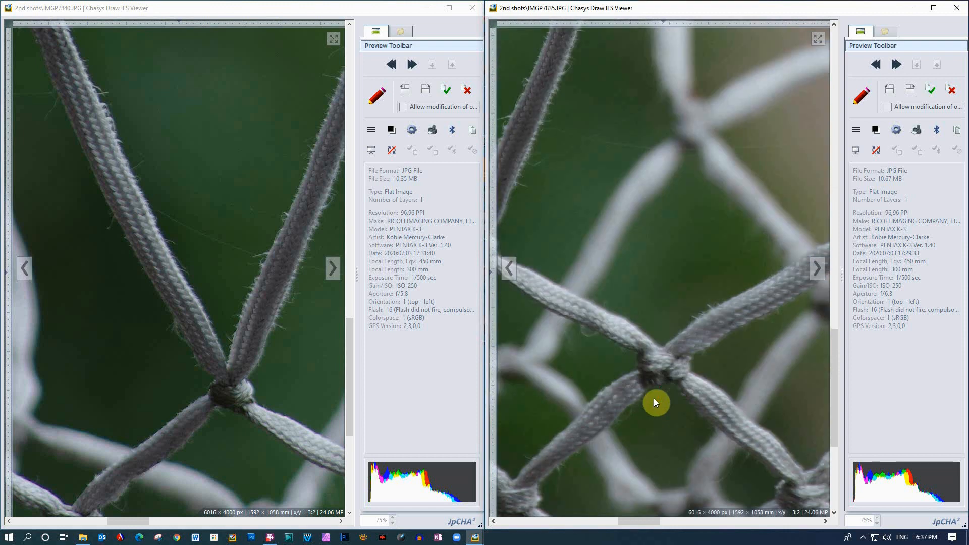
{"action": "mouse_move", "coordinate": [770, 344]}
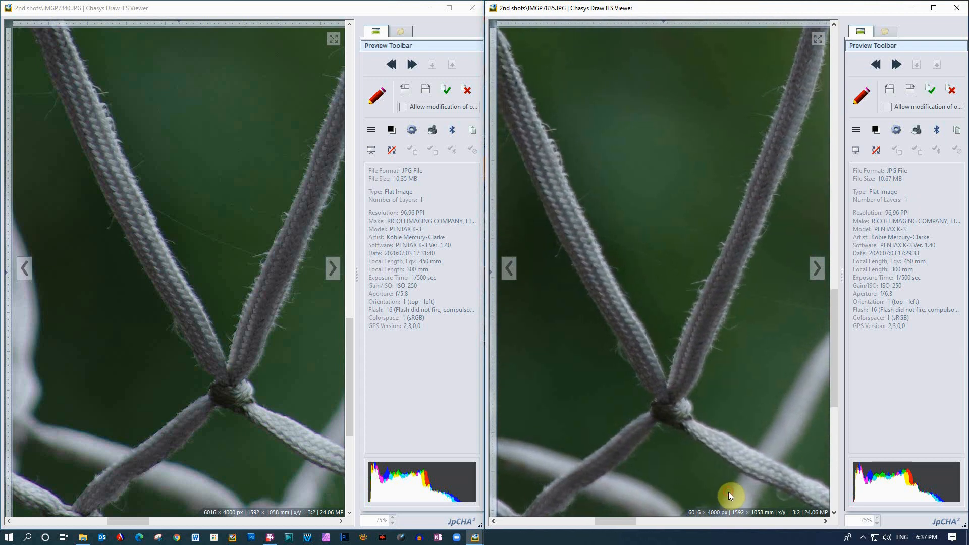
{"action": "mouse_move", "coordinate": [619, 357]}
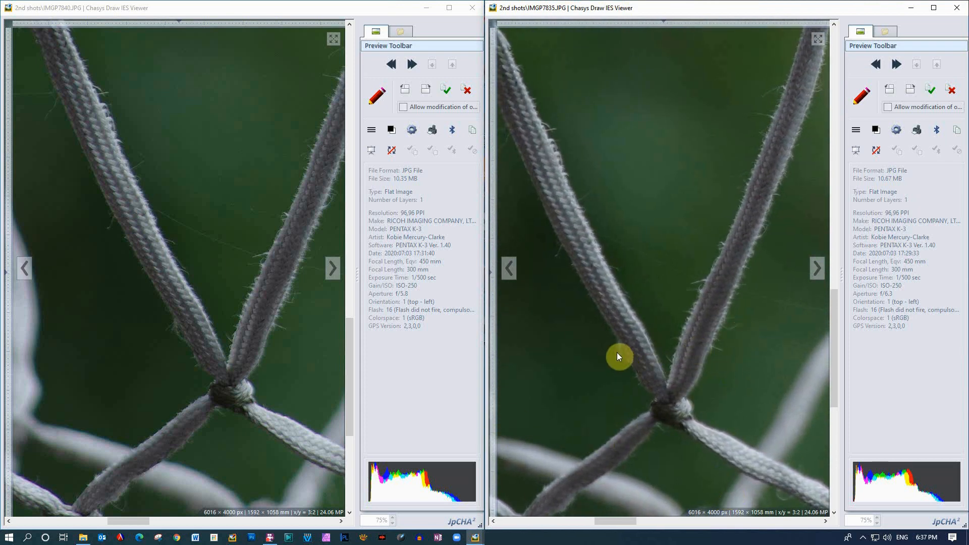
{"action": "mouse_move", "coordinate": [349, 167]}
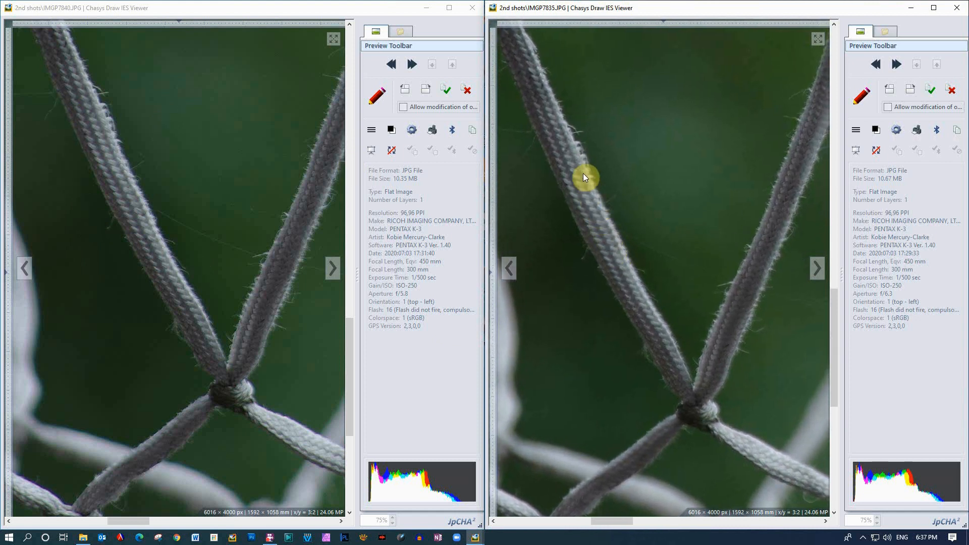
{"action": "mouse_move", "coordinate": [550, 78]}
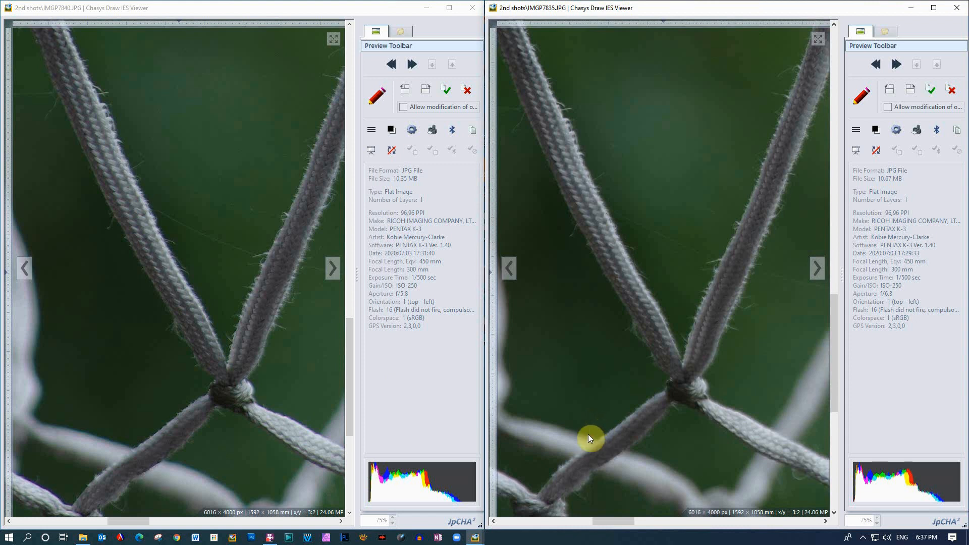
{"action": "mouse_move", "coordinate": [680, 468]}
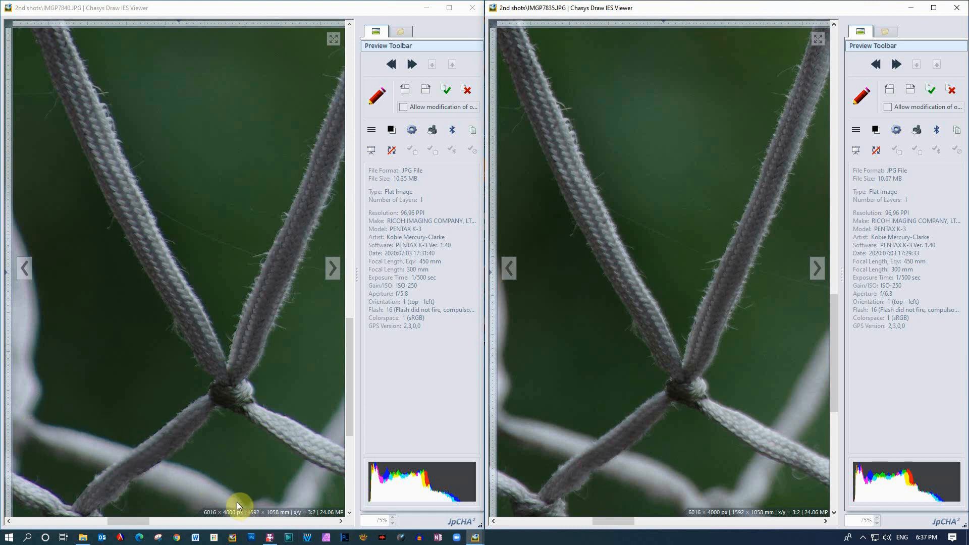
{"action": "mouse_move", "coordinate": [42, 428]}
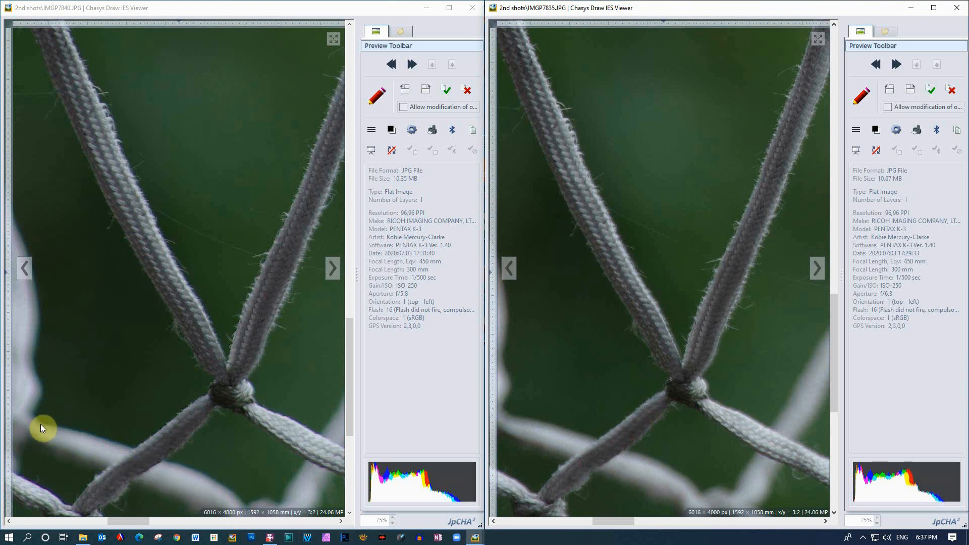
{"action": "mouse_move", "coordinate": [244, 507]}
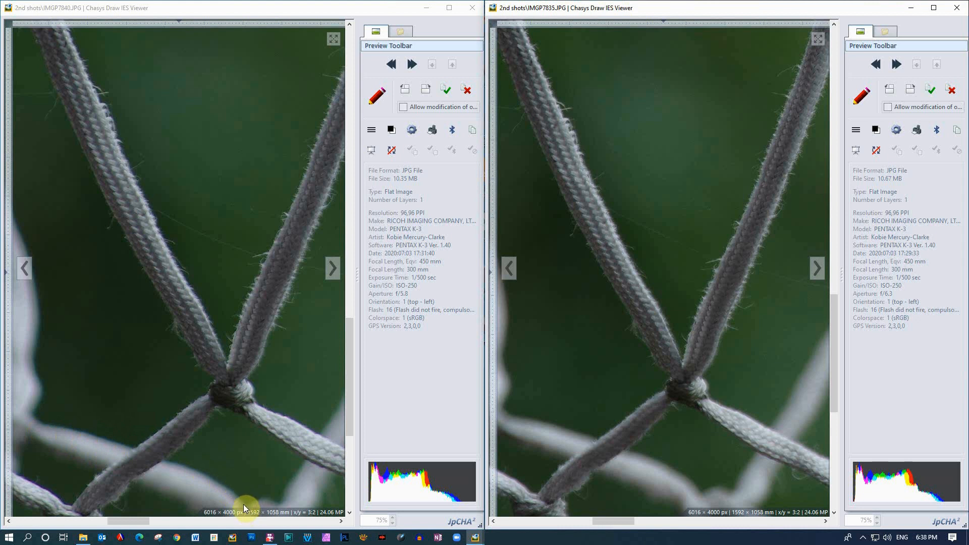
{"action": "mouse_move", "coordinate": [309, 499]}
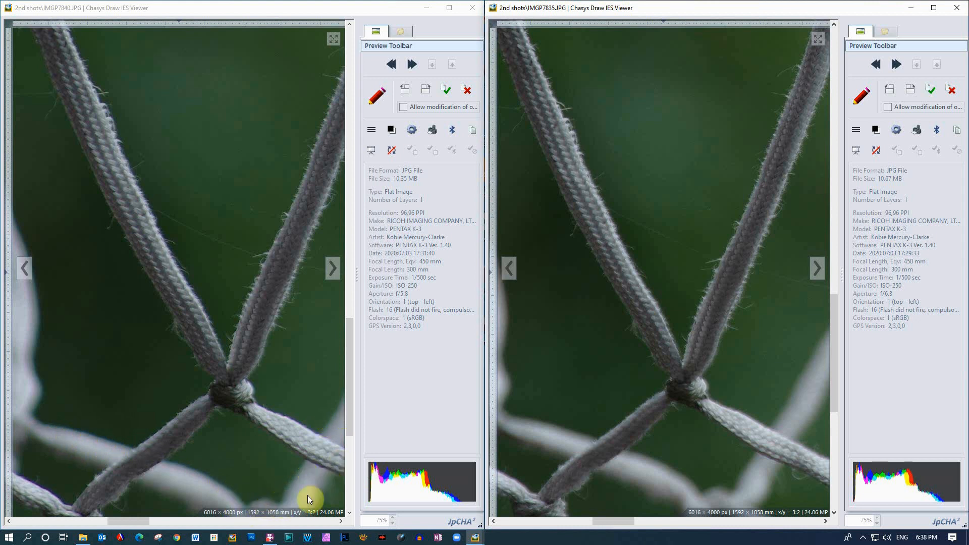
{"action": "mouse_move", "coordinate": [684, 495]}
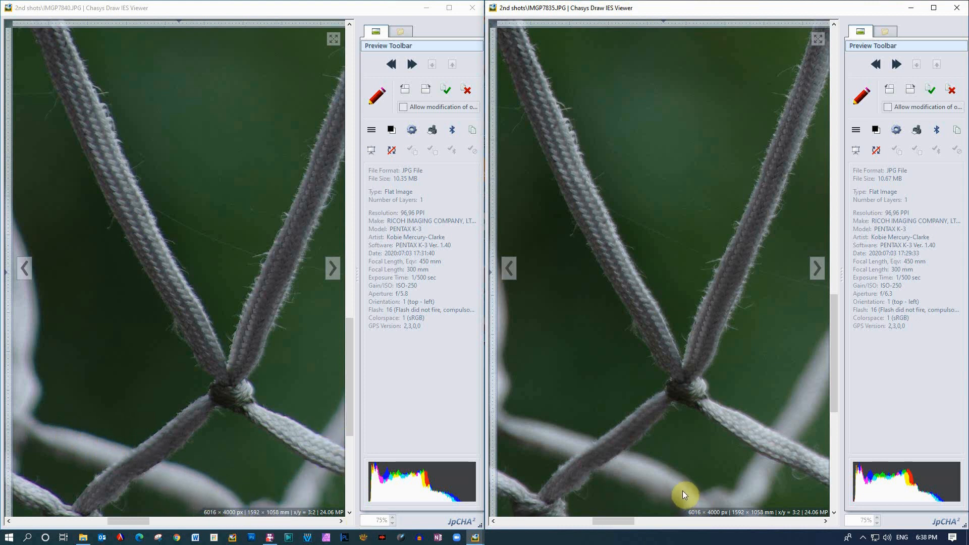
{"action": "mouse_move", "coordinate": [152, 459]}
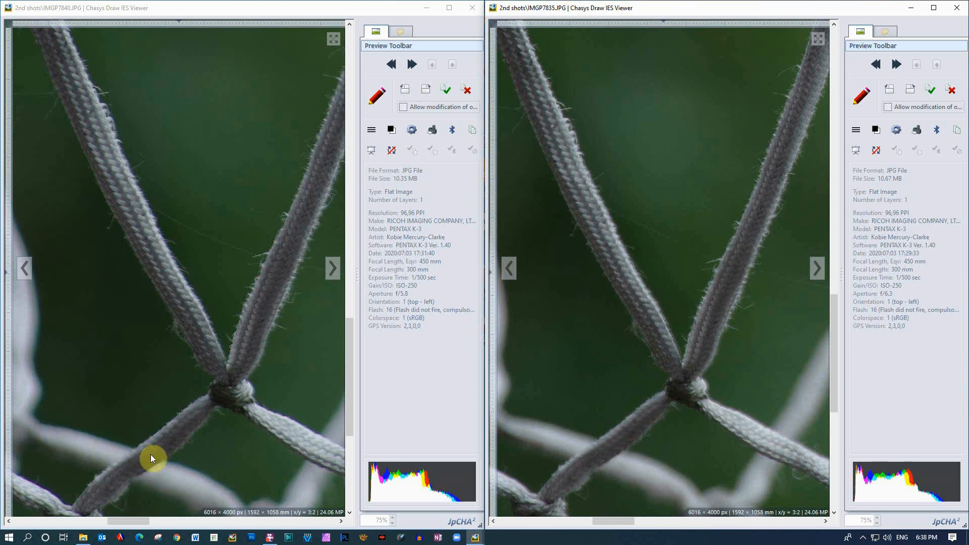
{"action": "mouse_move", "coordinate": [224, 493]}
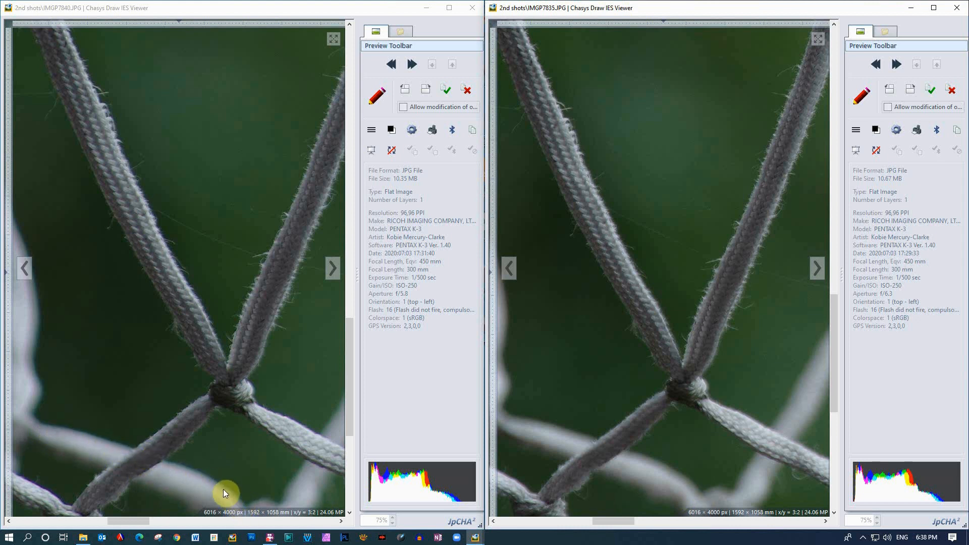
{"action": "mouse_move", "coordinate": [81, 526]}
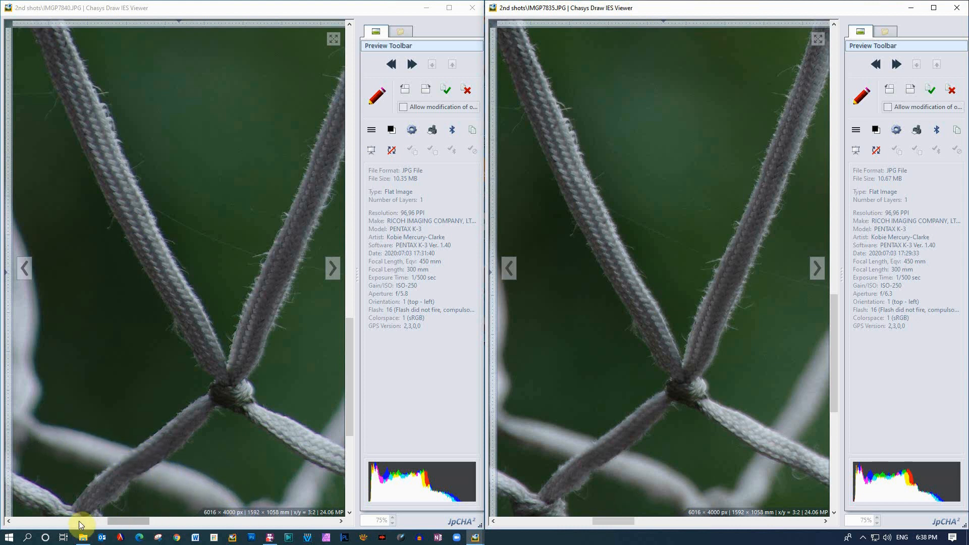
{"action": "mouse_move", "coordinate": [55, 498]}
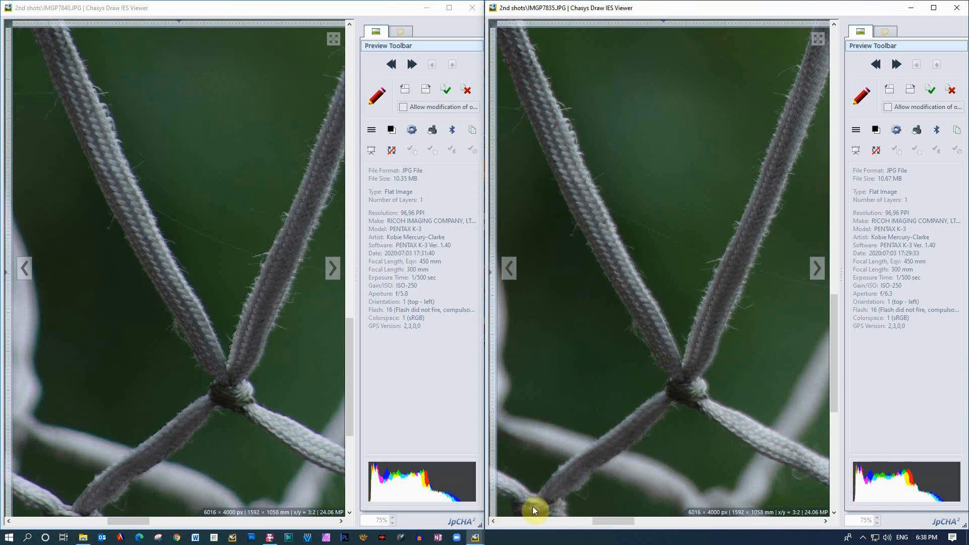
{"action": "mouse_move", "coordinate": [494, 489]}
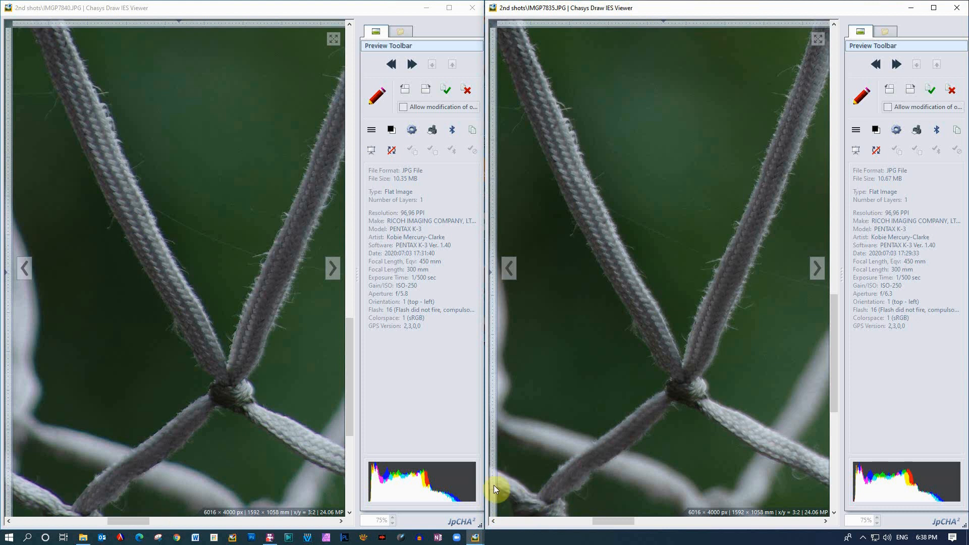
{"action": "mouse_move", "coordinate": [550, 426]}
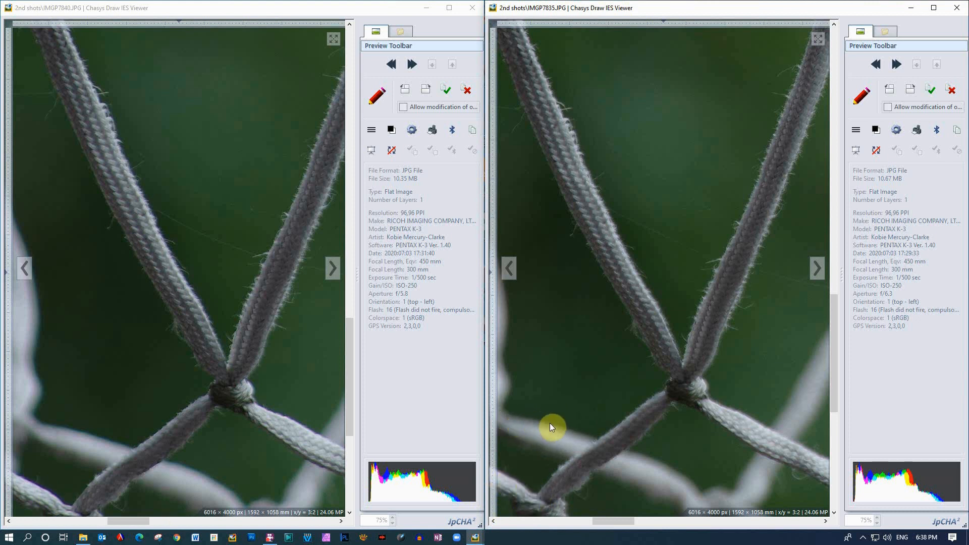
{"action": "mouse_move", "coordinate": [675, 470]}
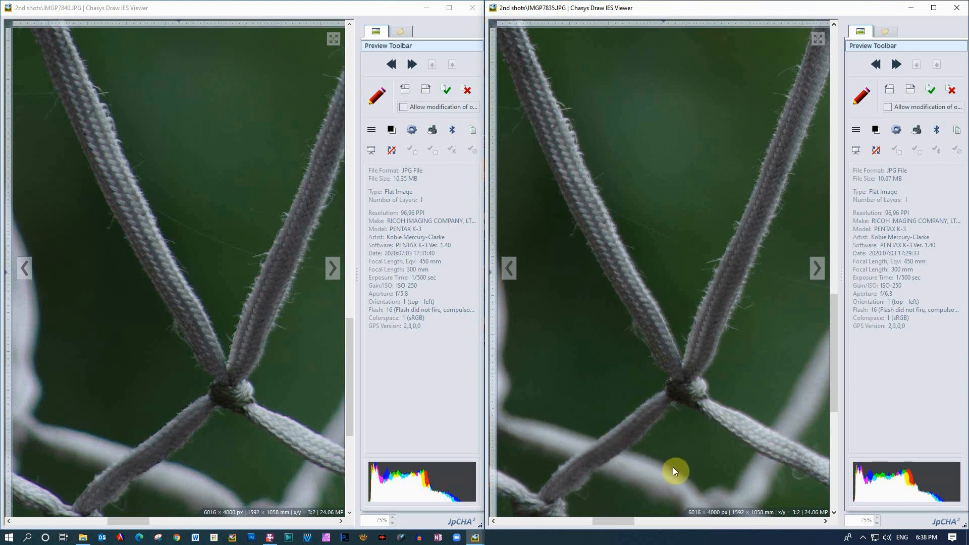
{"action": "mouse_move", "coordinate": [825, 351]}
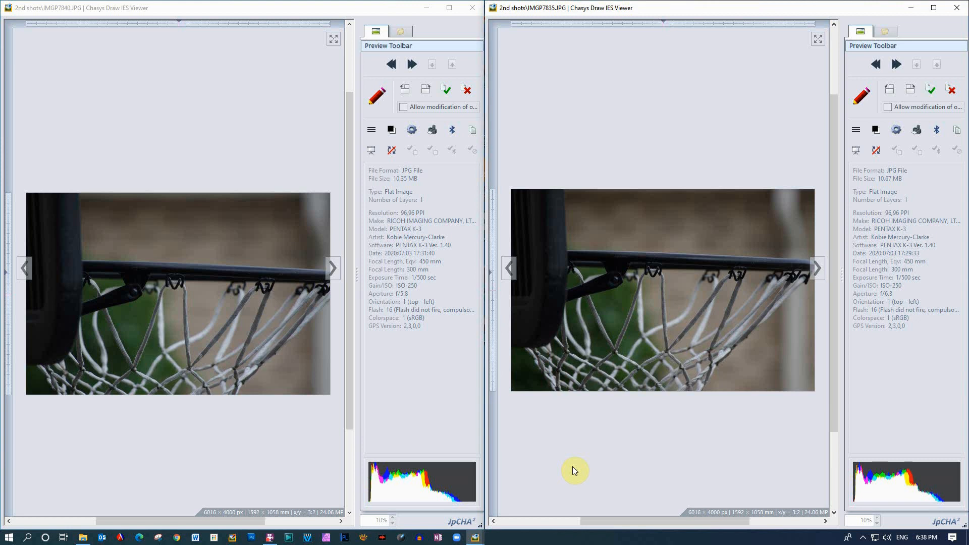
{"action": "mouse_move", "coordinate": [620, 394]}
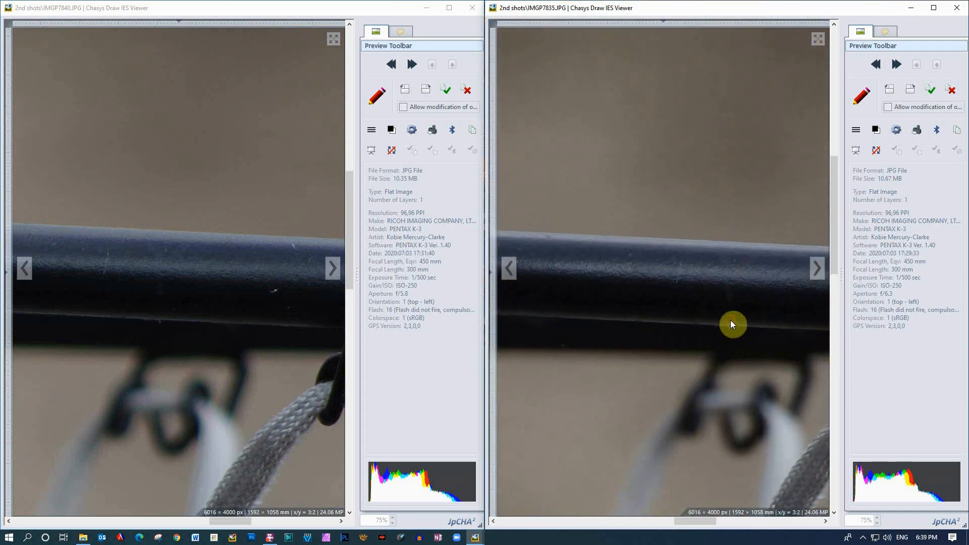
{"action": "mouse_move", "coordinate": [691, 284]}
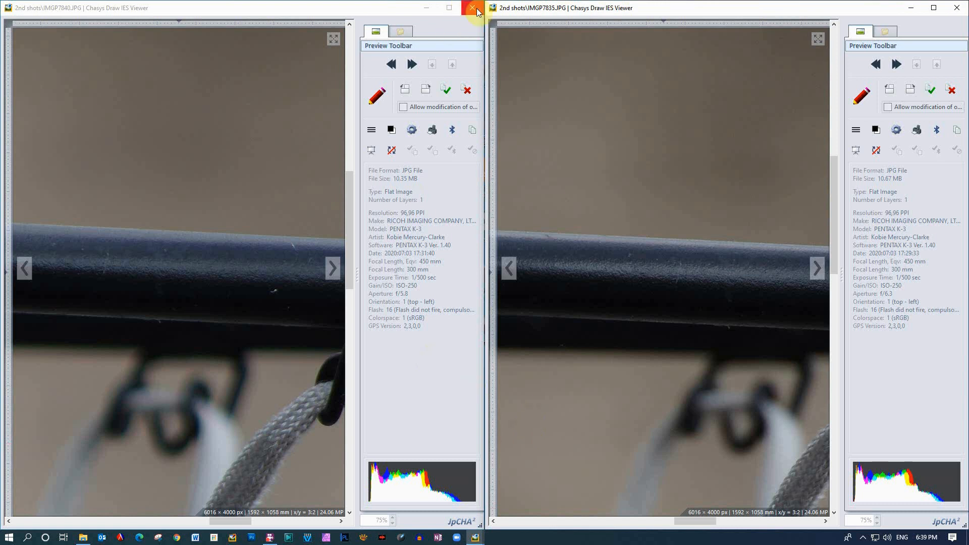
{"action": "mouse_move", "coordinate": [476, 11]}
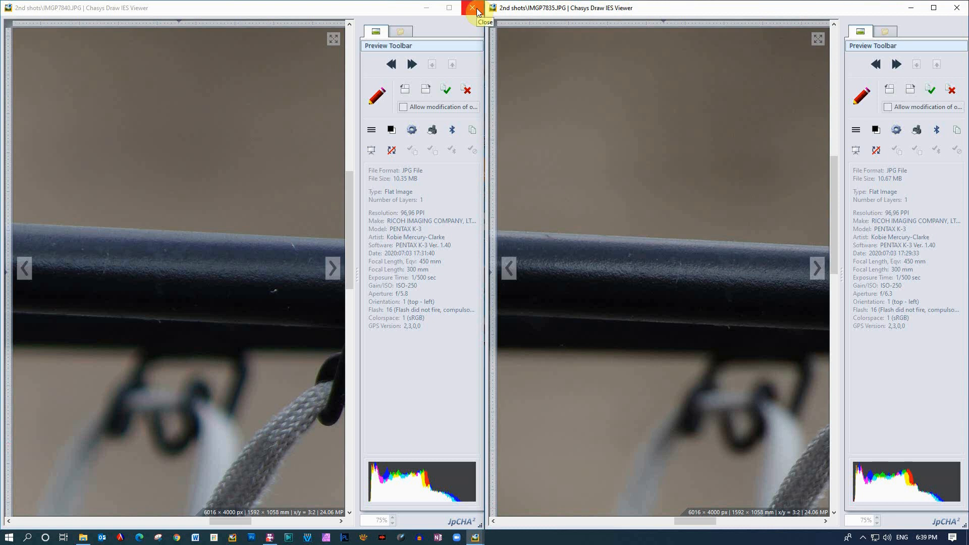
{"action": "mouse_move", "coordinate": [476, 12]}
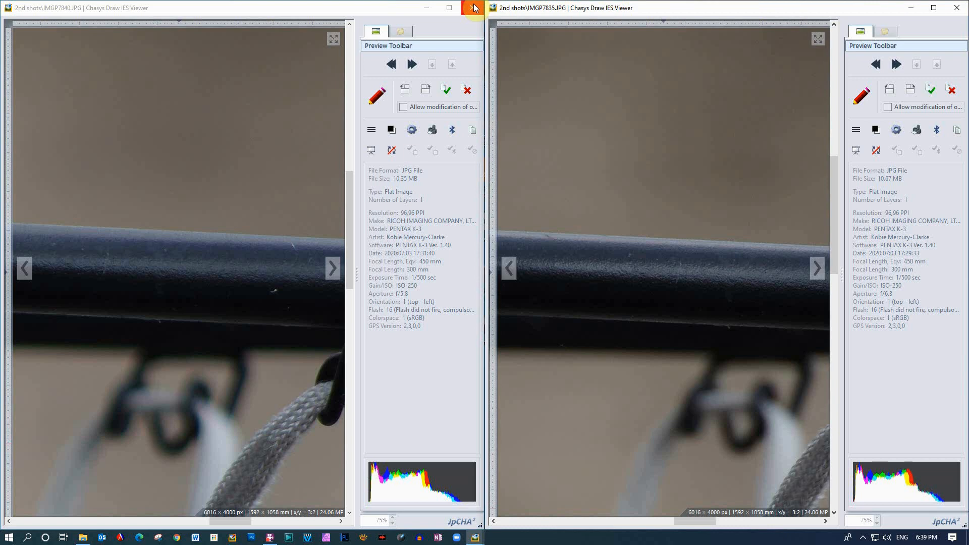
Step: Close the left and right Chasys Draw IES Viewer windows, leaving the desktop
{"action": "left_click", "coordinate": [474, 7]}
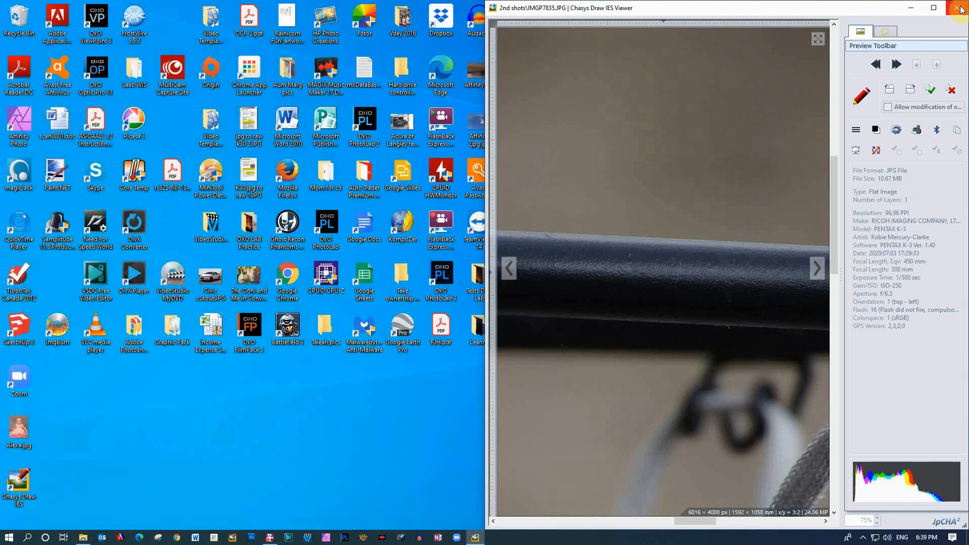
{"action": "left_click", "coordinate": [961, 8]}
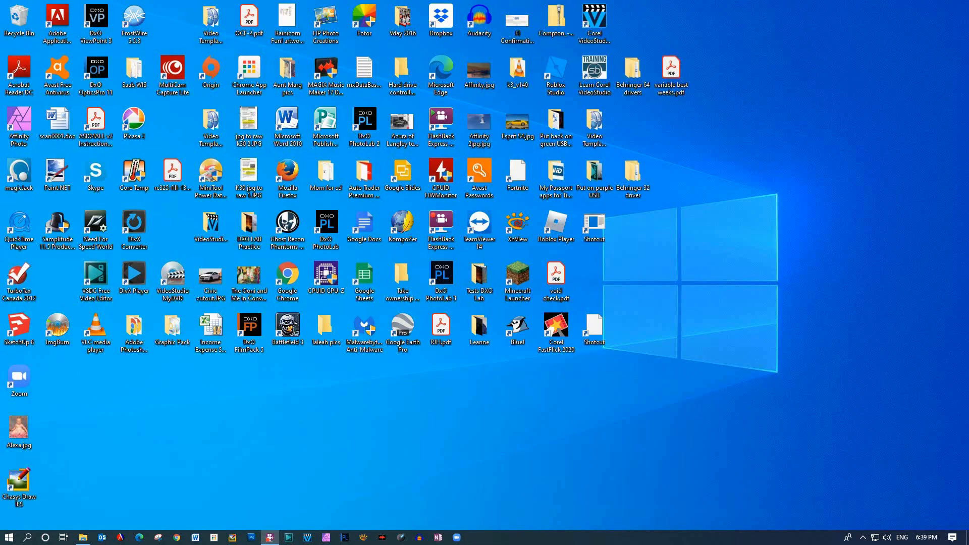